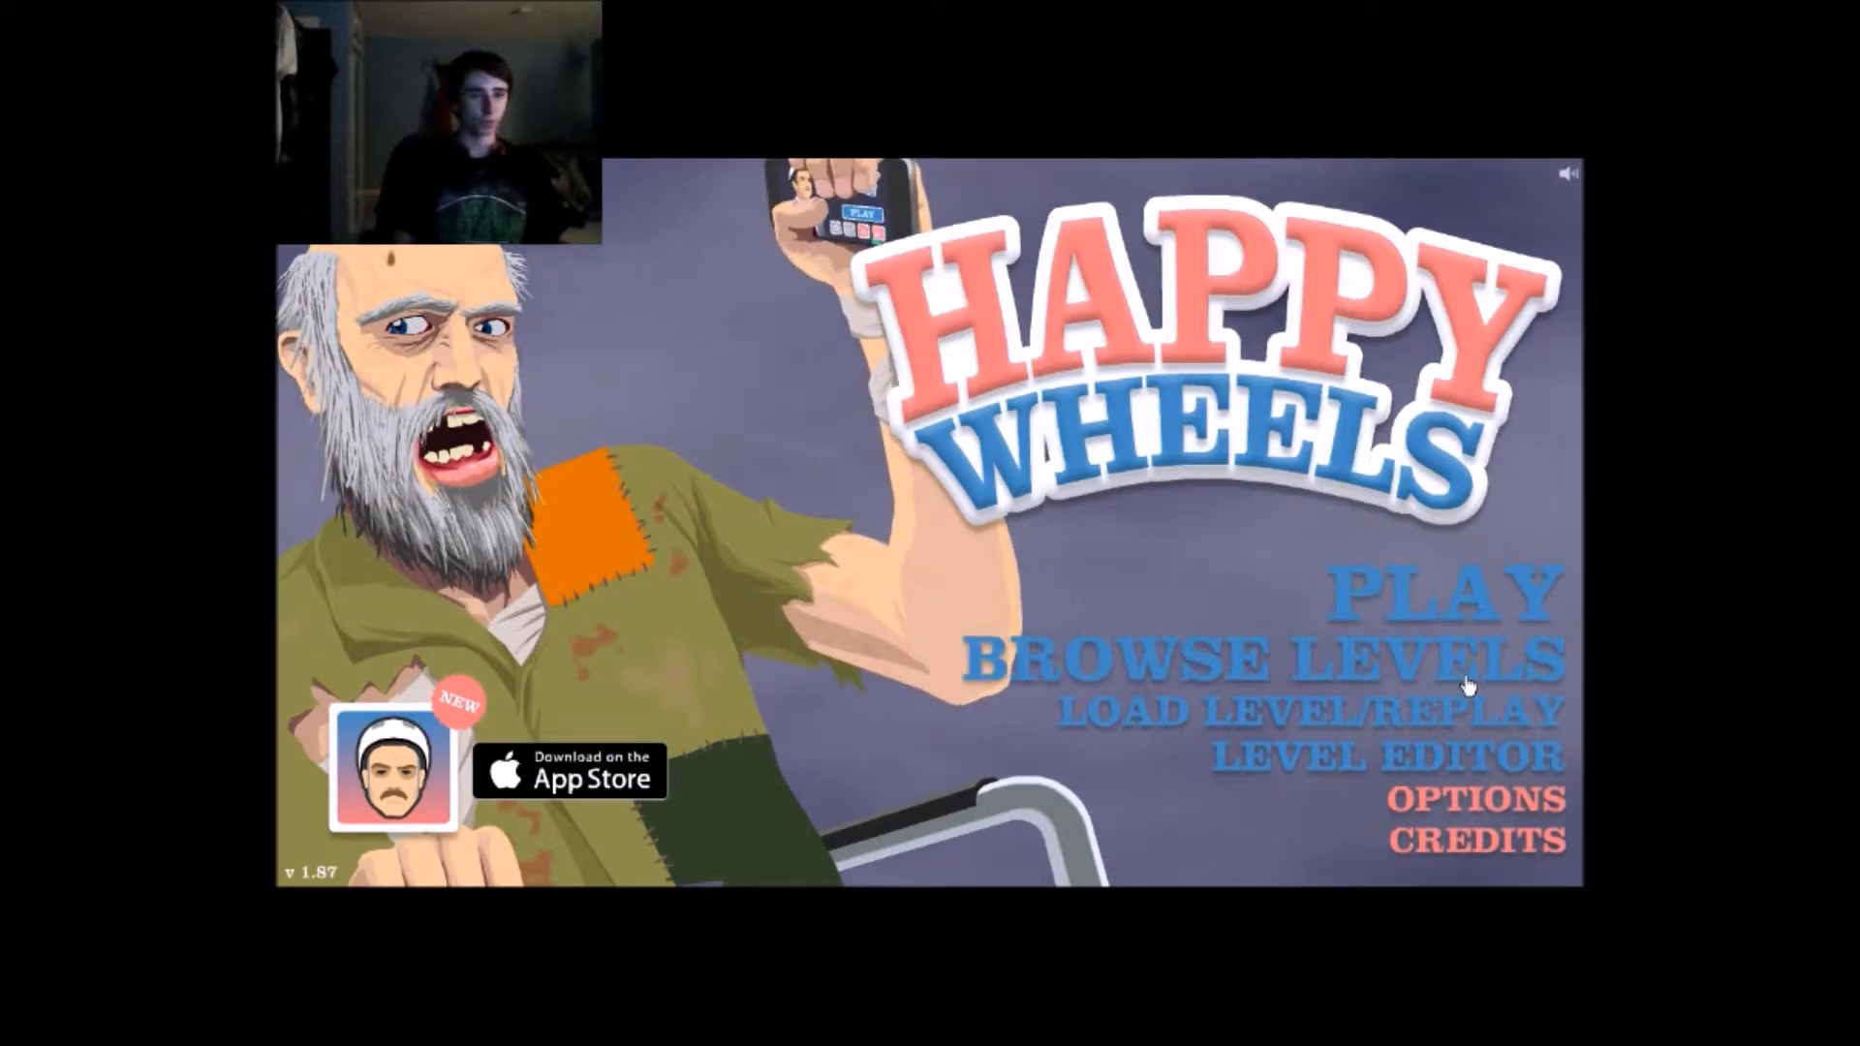
# Step: Browse the Submitted Levels list to load The Bridge Bomber 2
pyautogui.click(1268, 654)
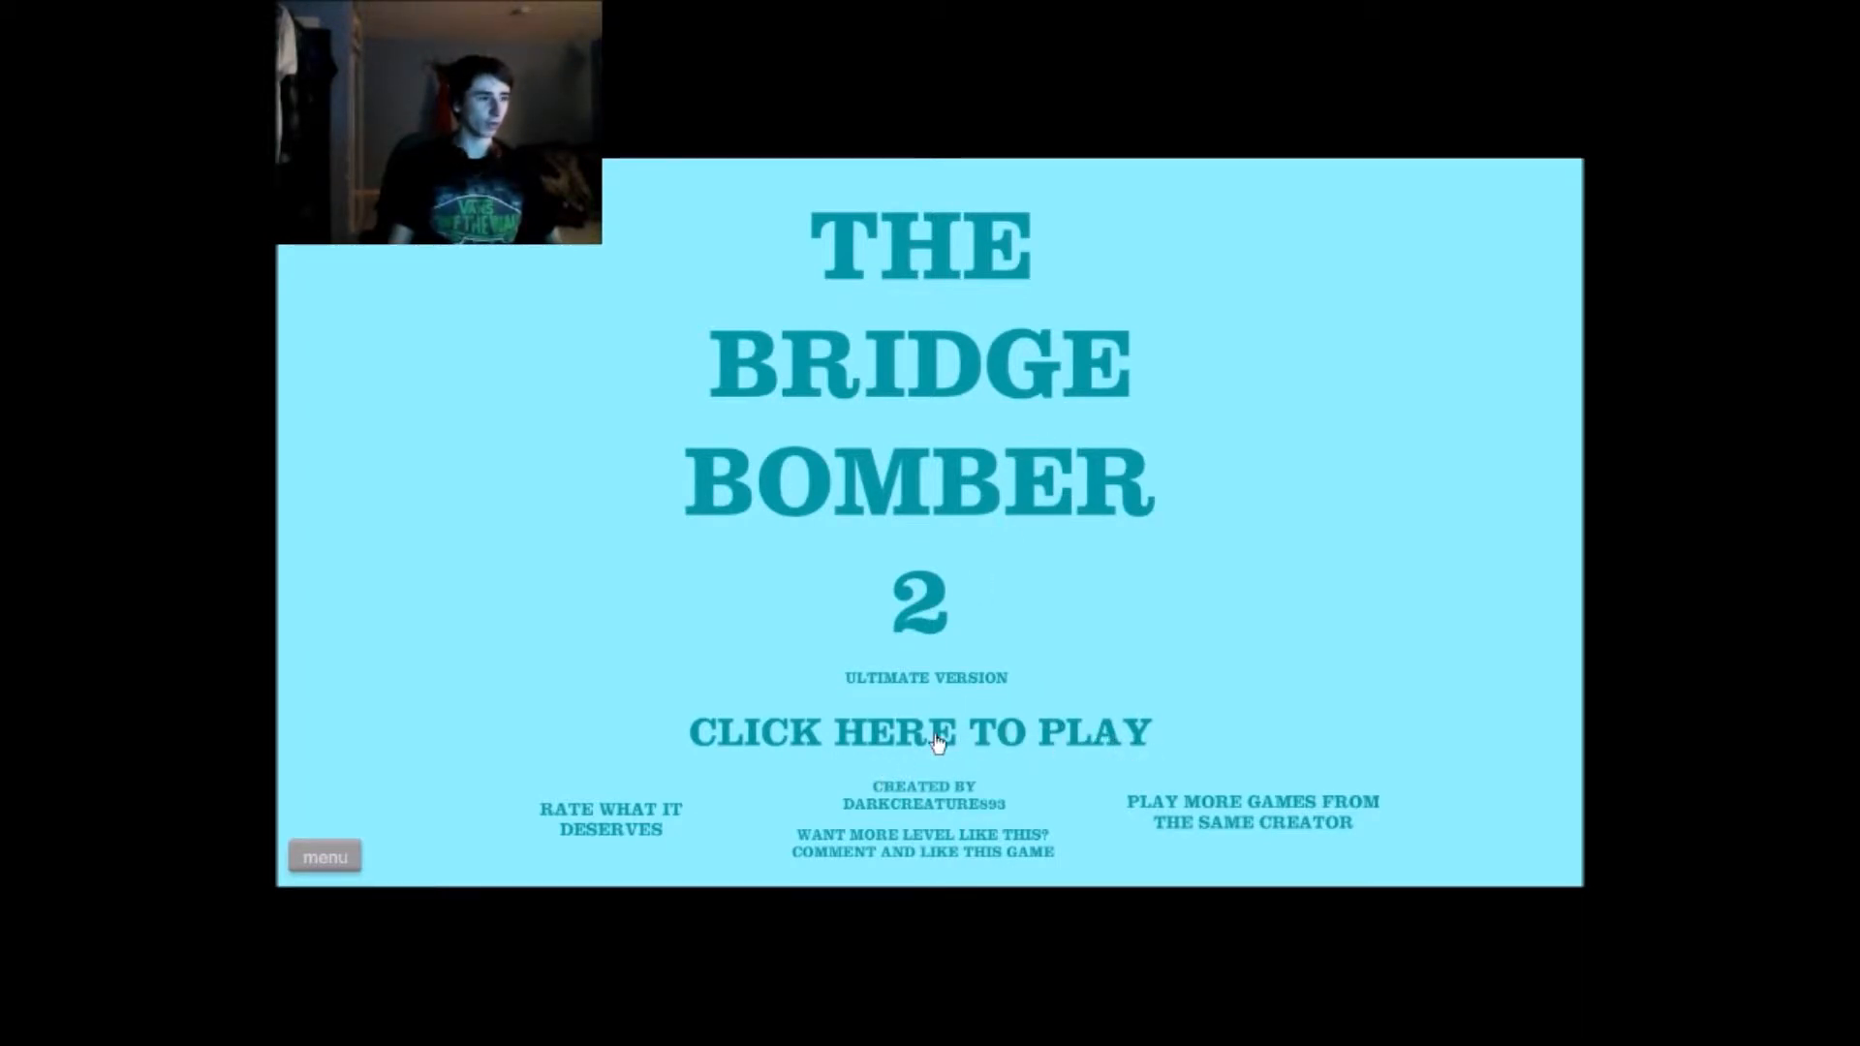
# Step: Plant T.N.T. on the bridge to win in 25.23 seconds, then exit to the list
pyautogui.click(919, 732)
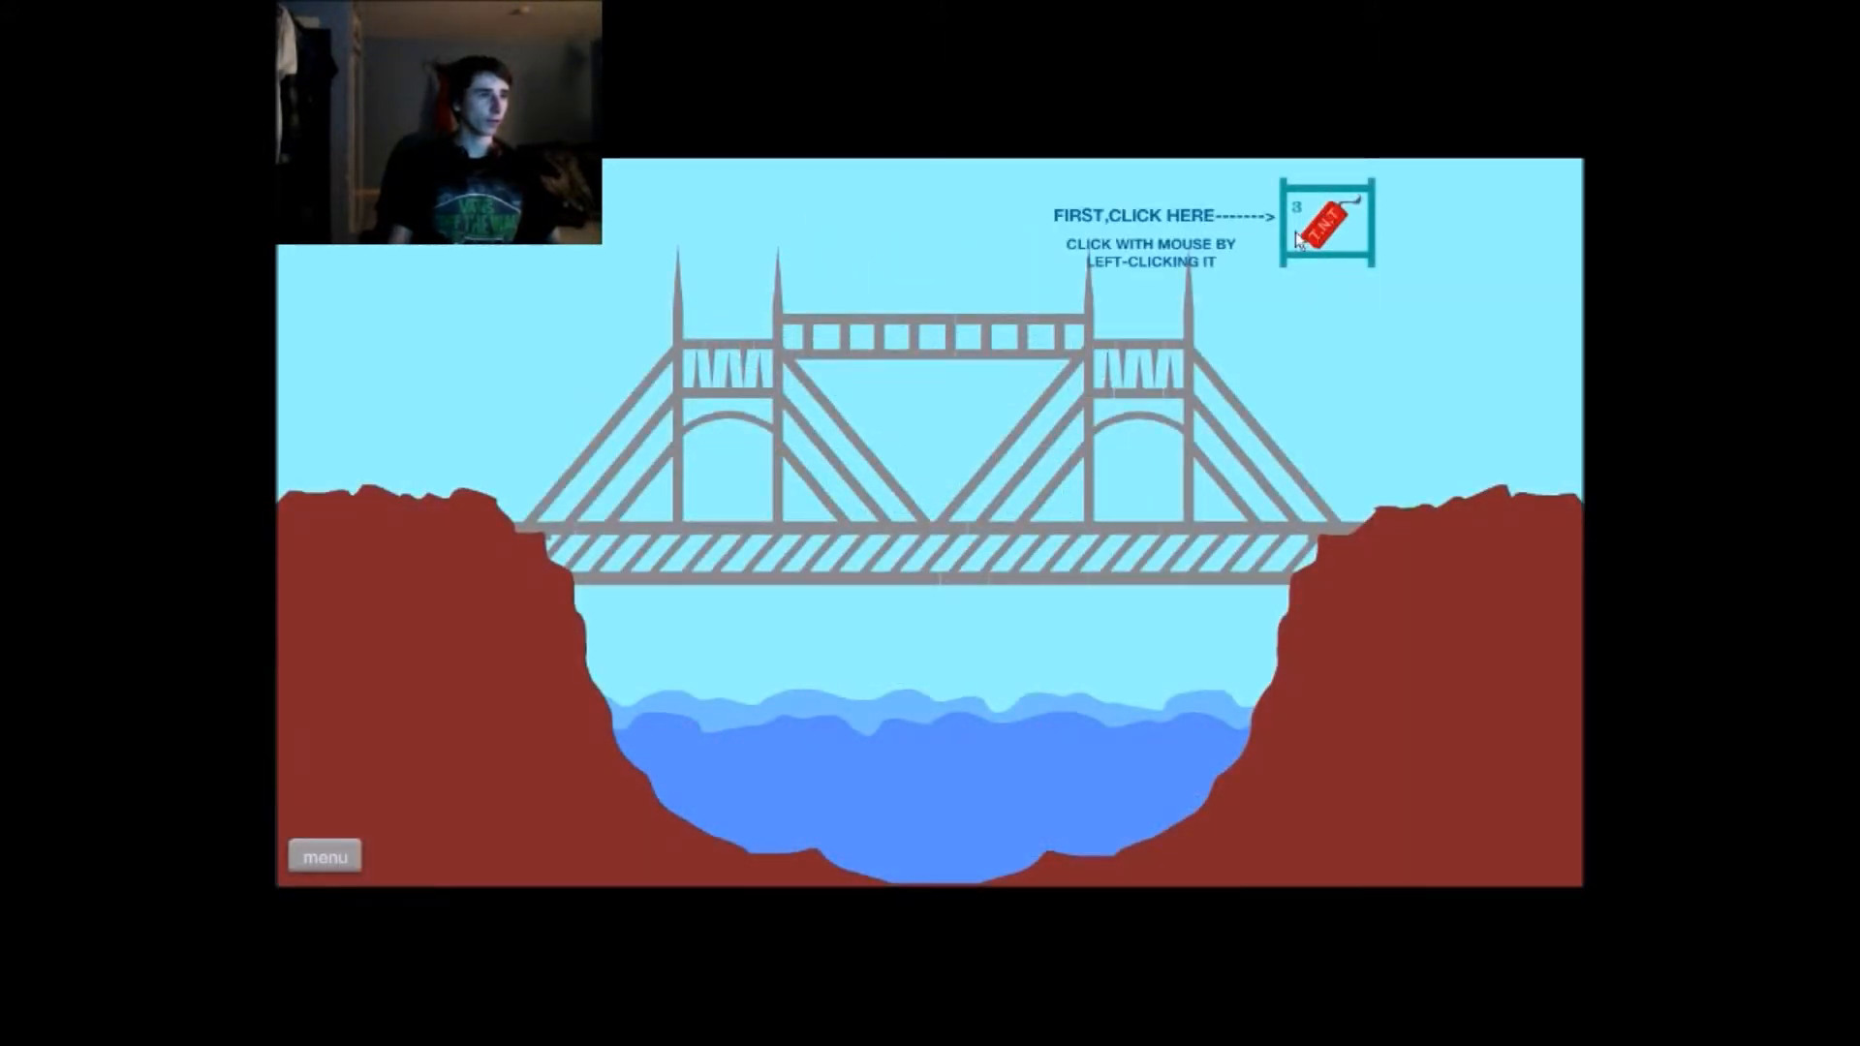
pyautogui.click(1326, 223)
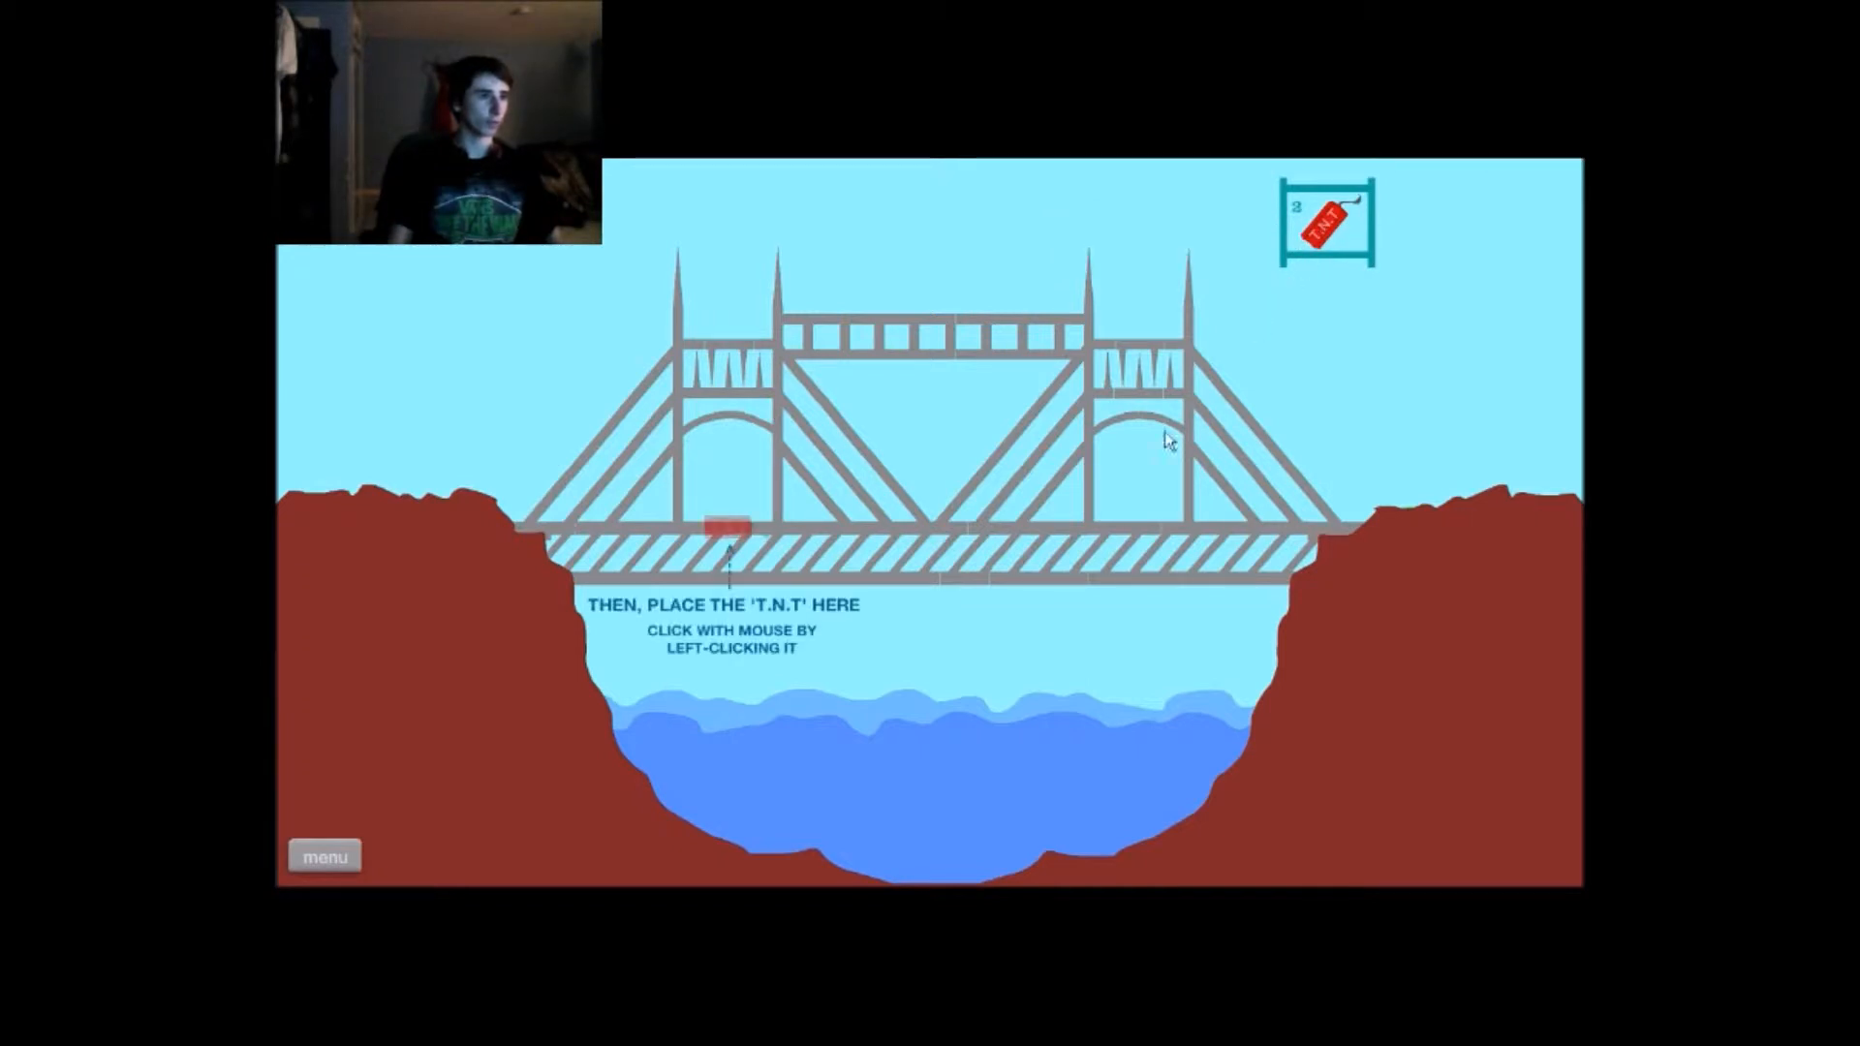
pyautogui.click(727, 527)
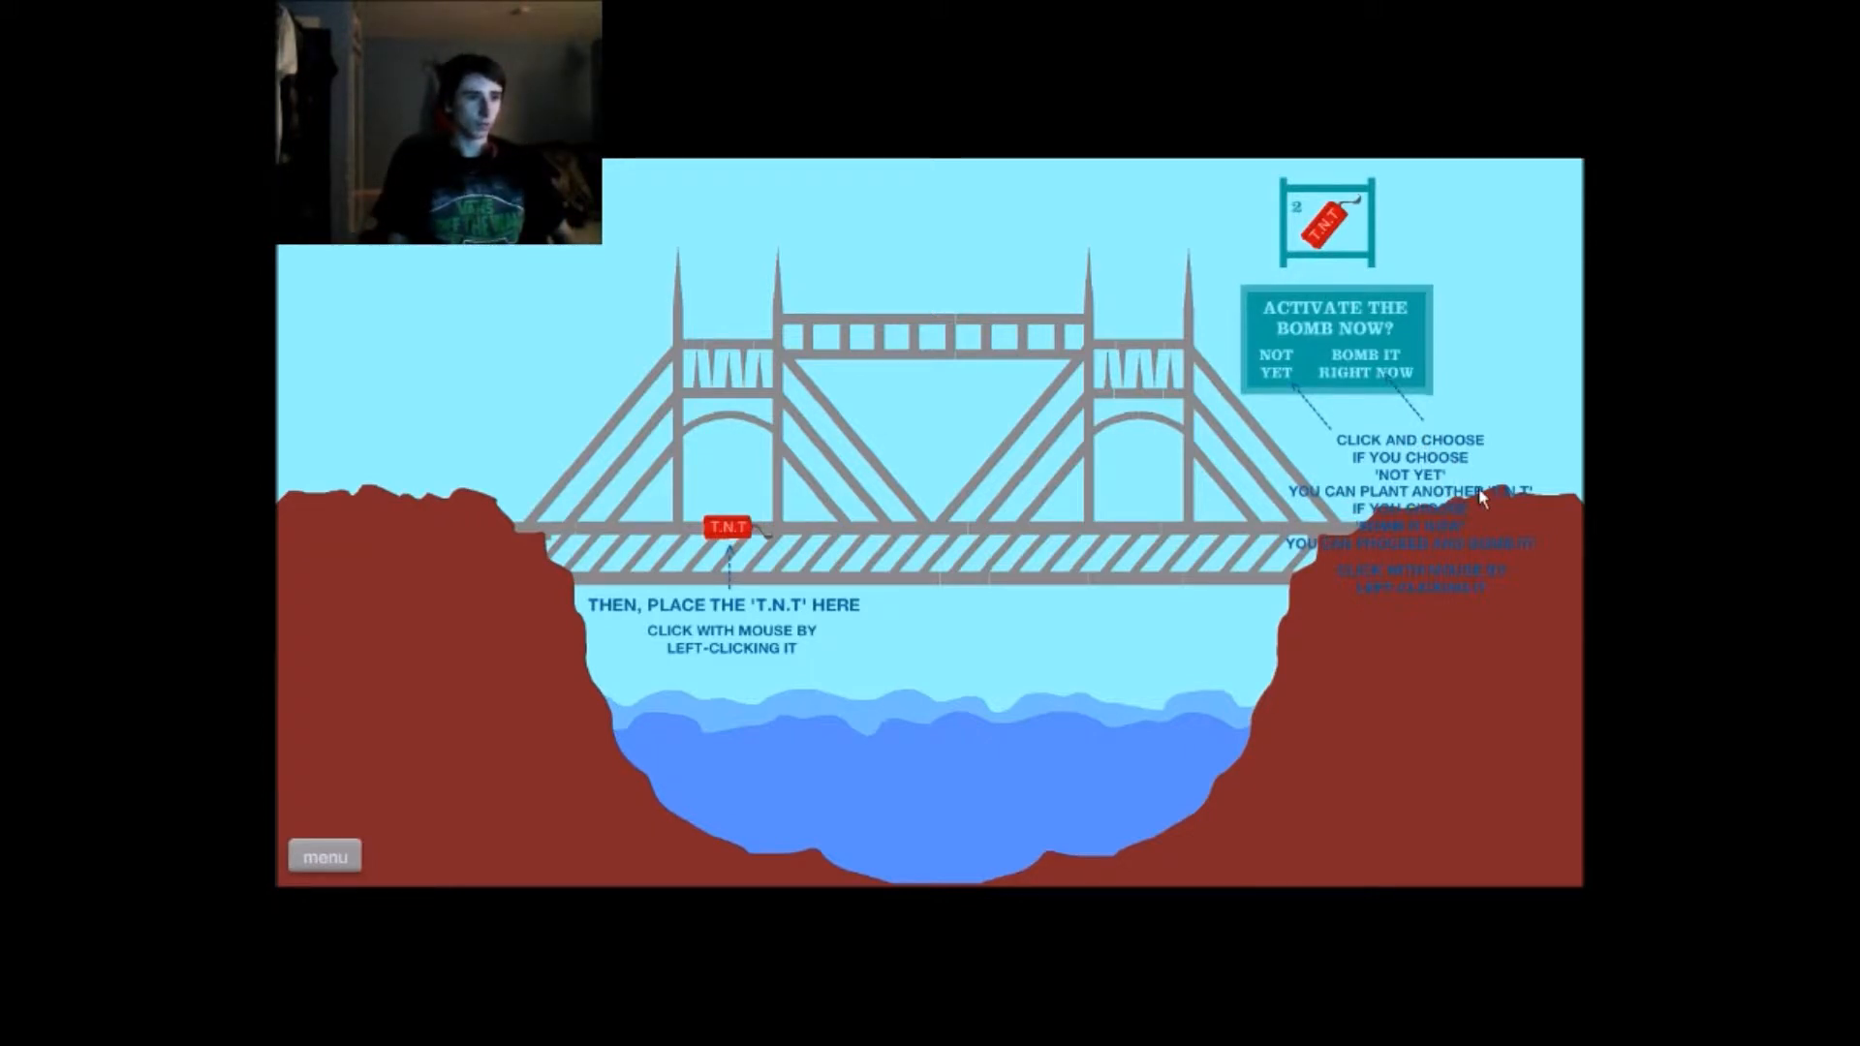
pyautogui.moveTo(1476, 558)
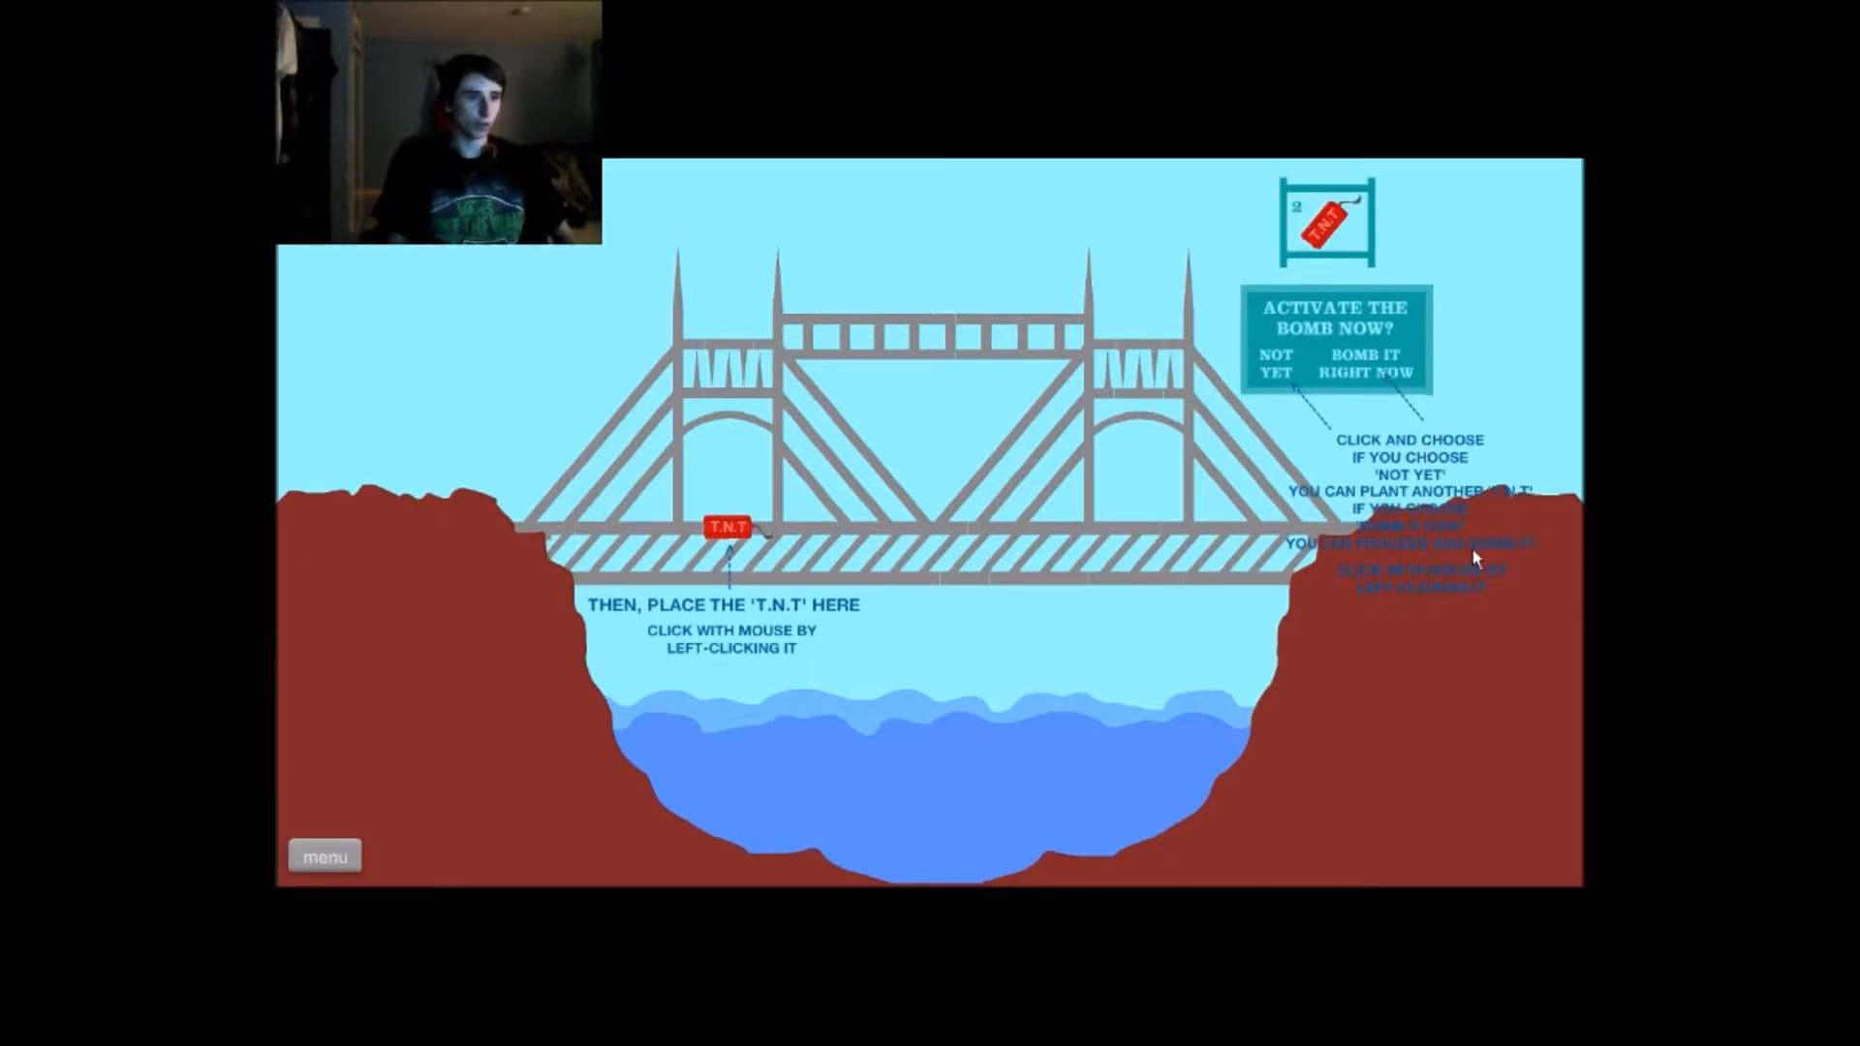
pyautogui.moveTo(1431, 603)
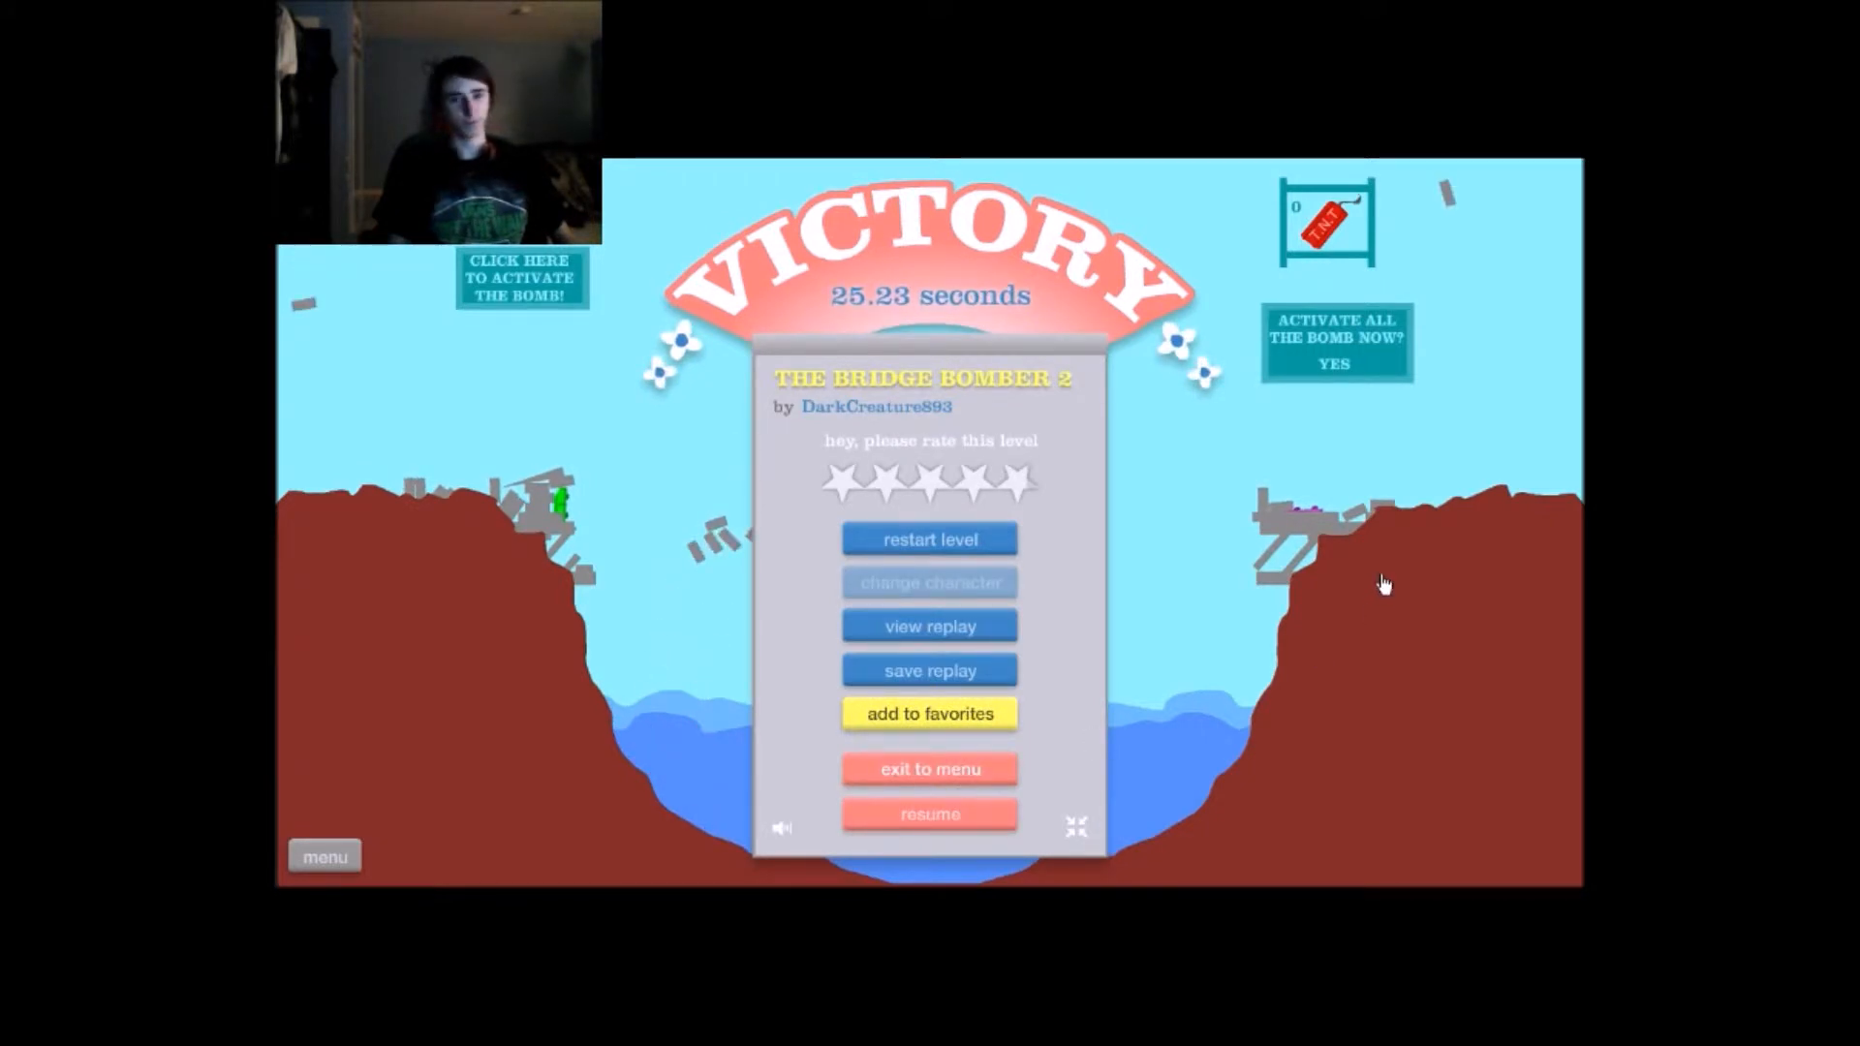
pyautogui.click(930, 768)
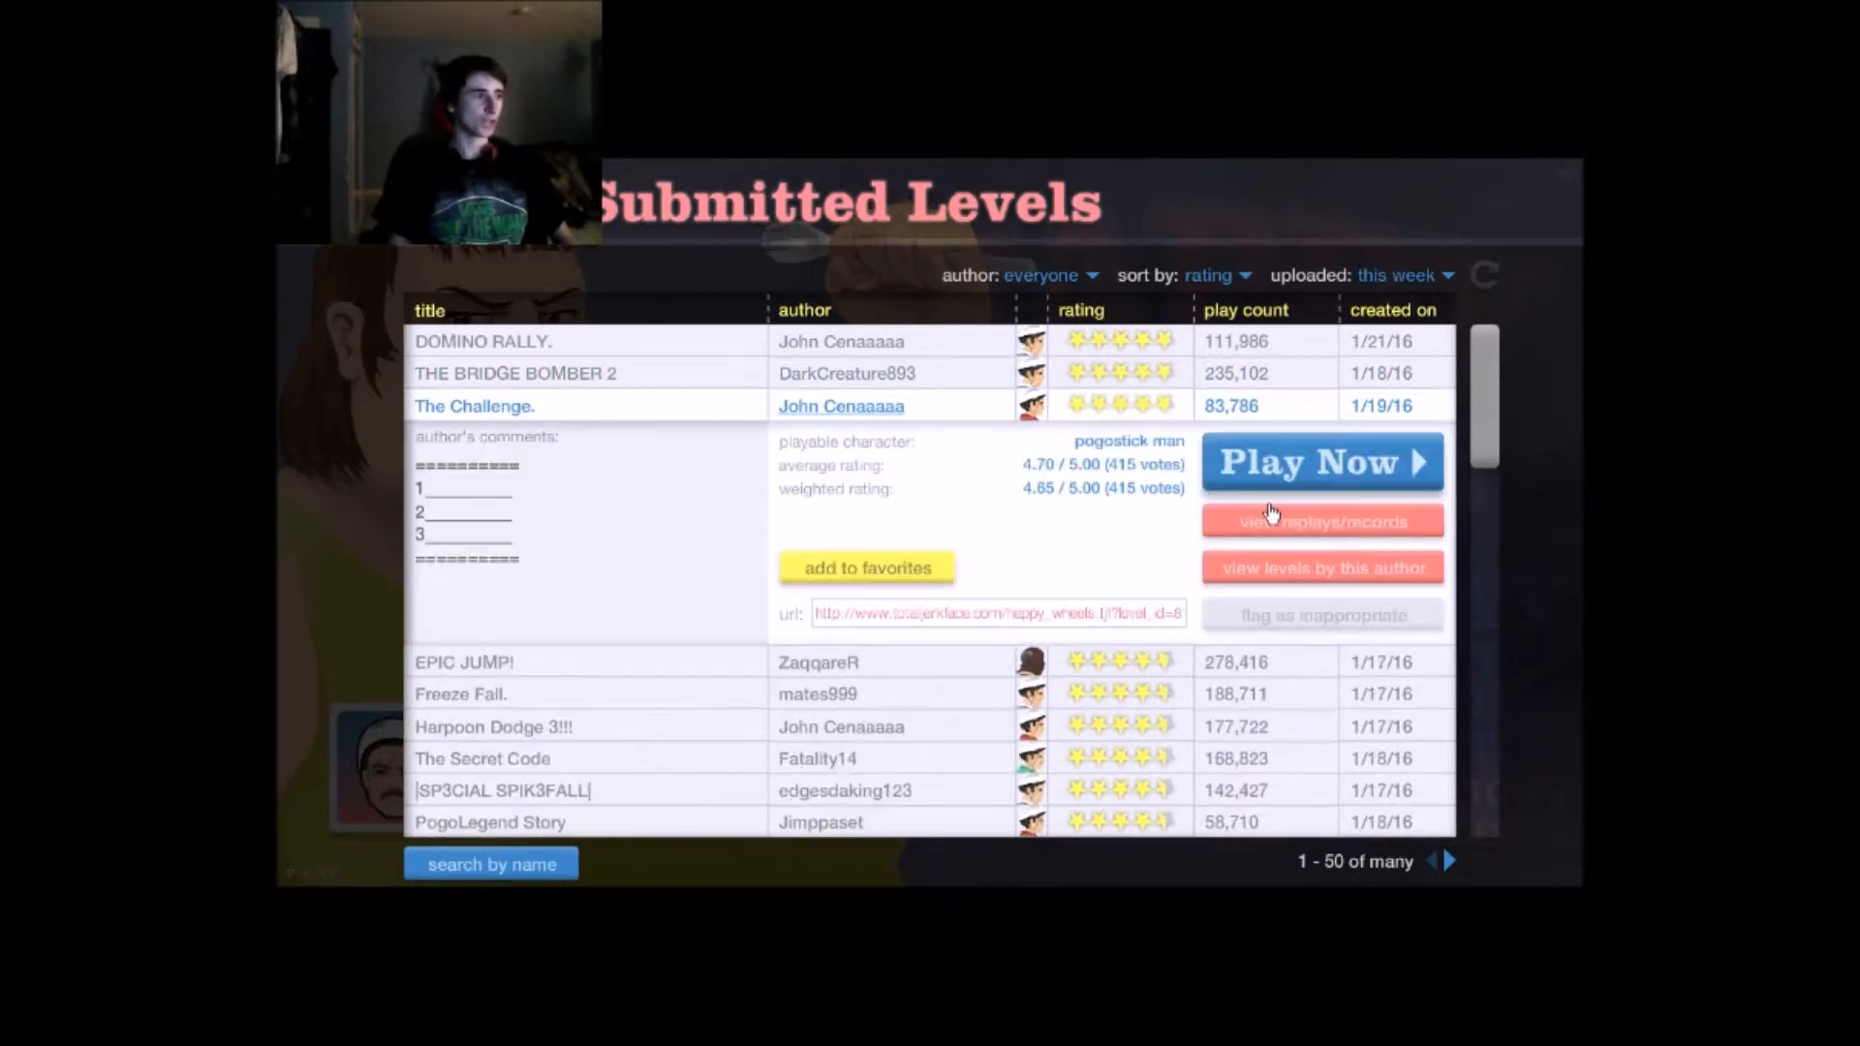
# Step: Win The Challenge. in 3.53 seconds and exit to the level list
pyautogui.click(1320, 461)
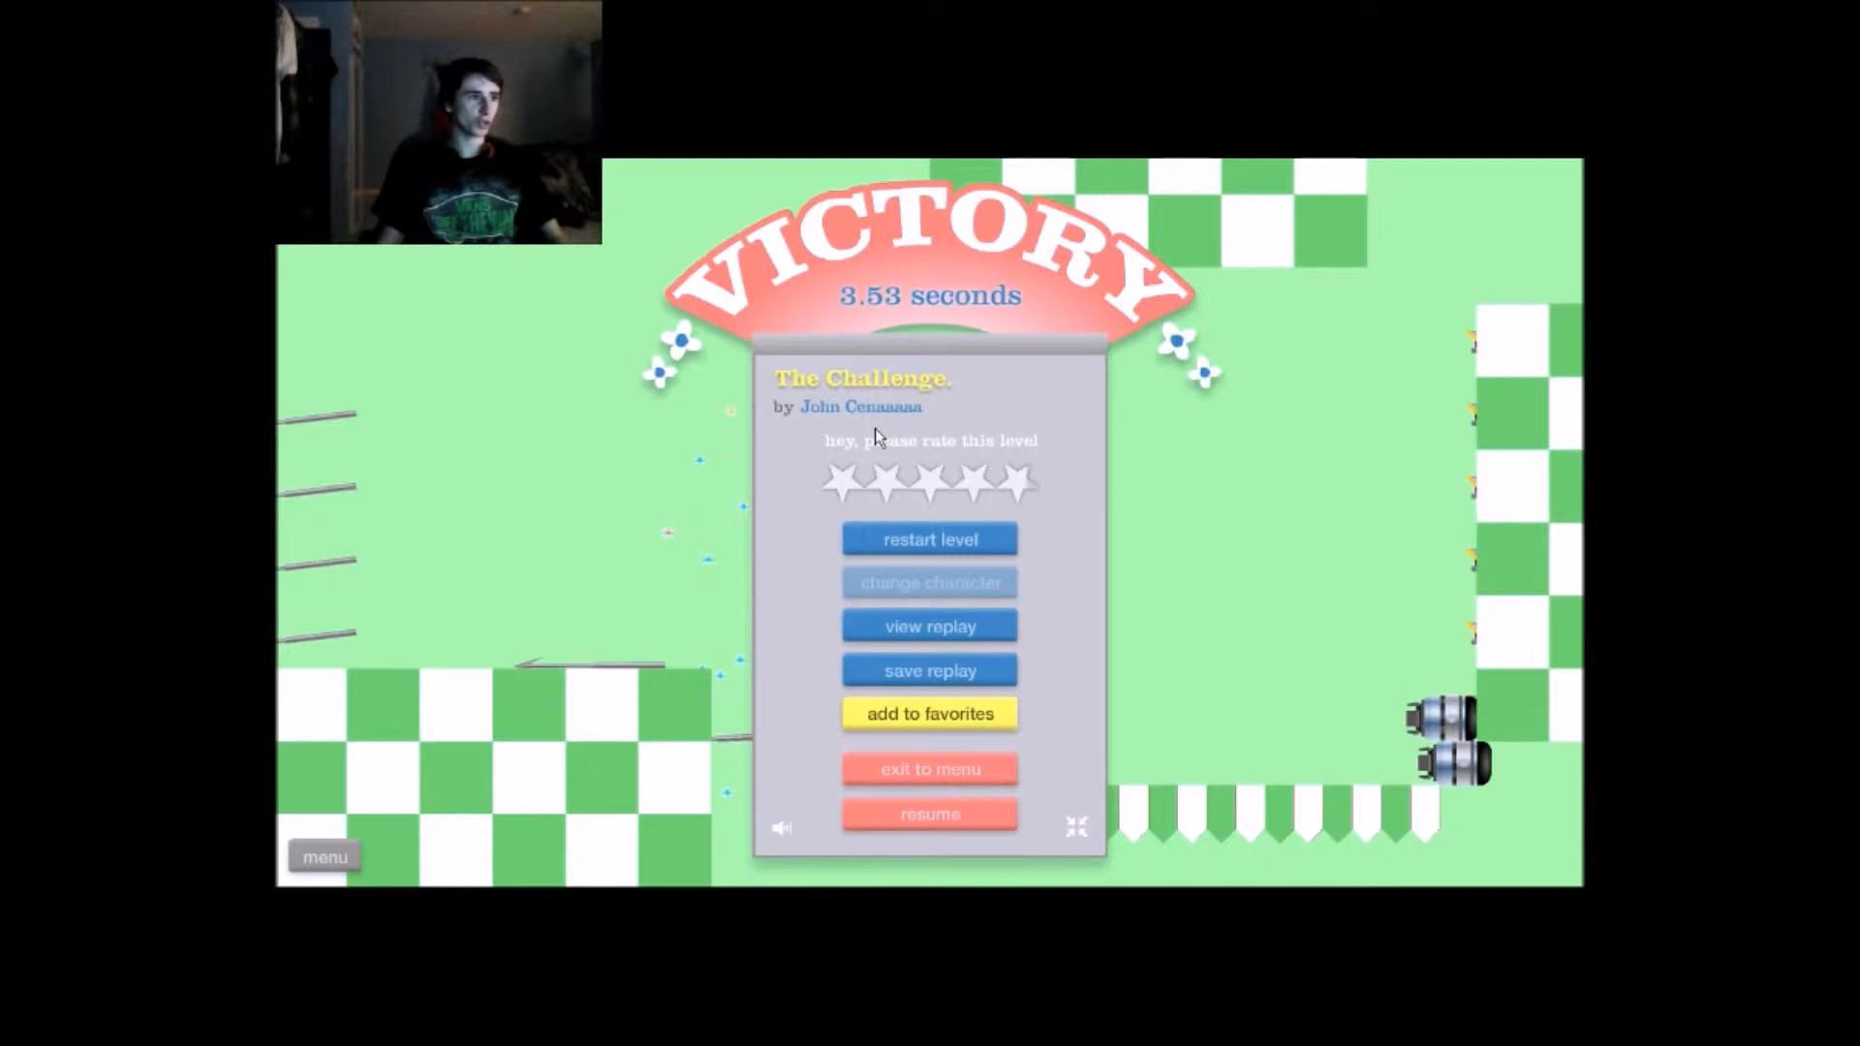
pyautogui.click(929, 768)
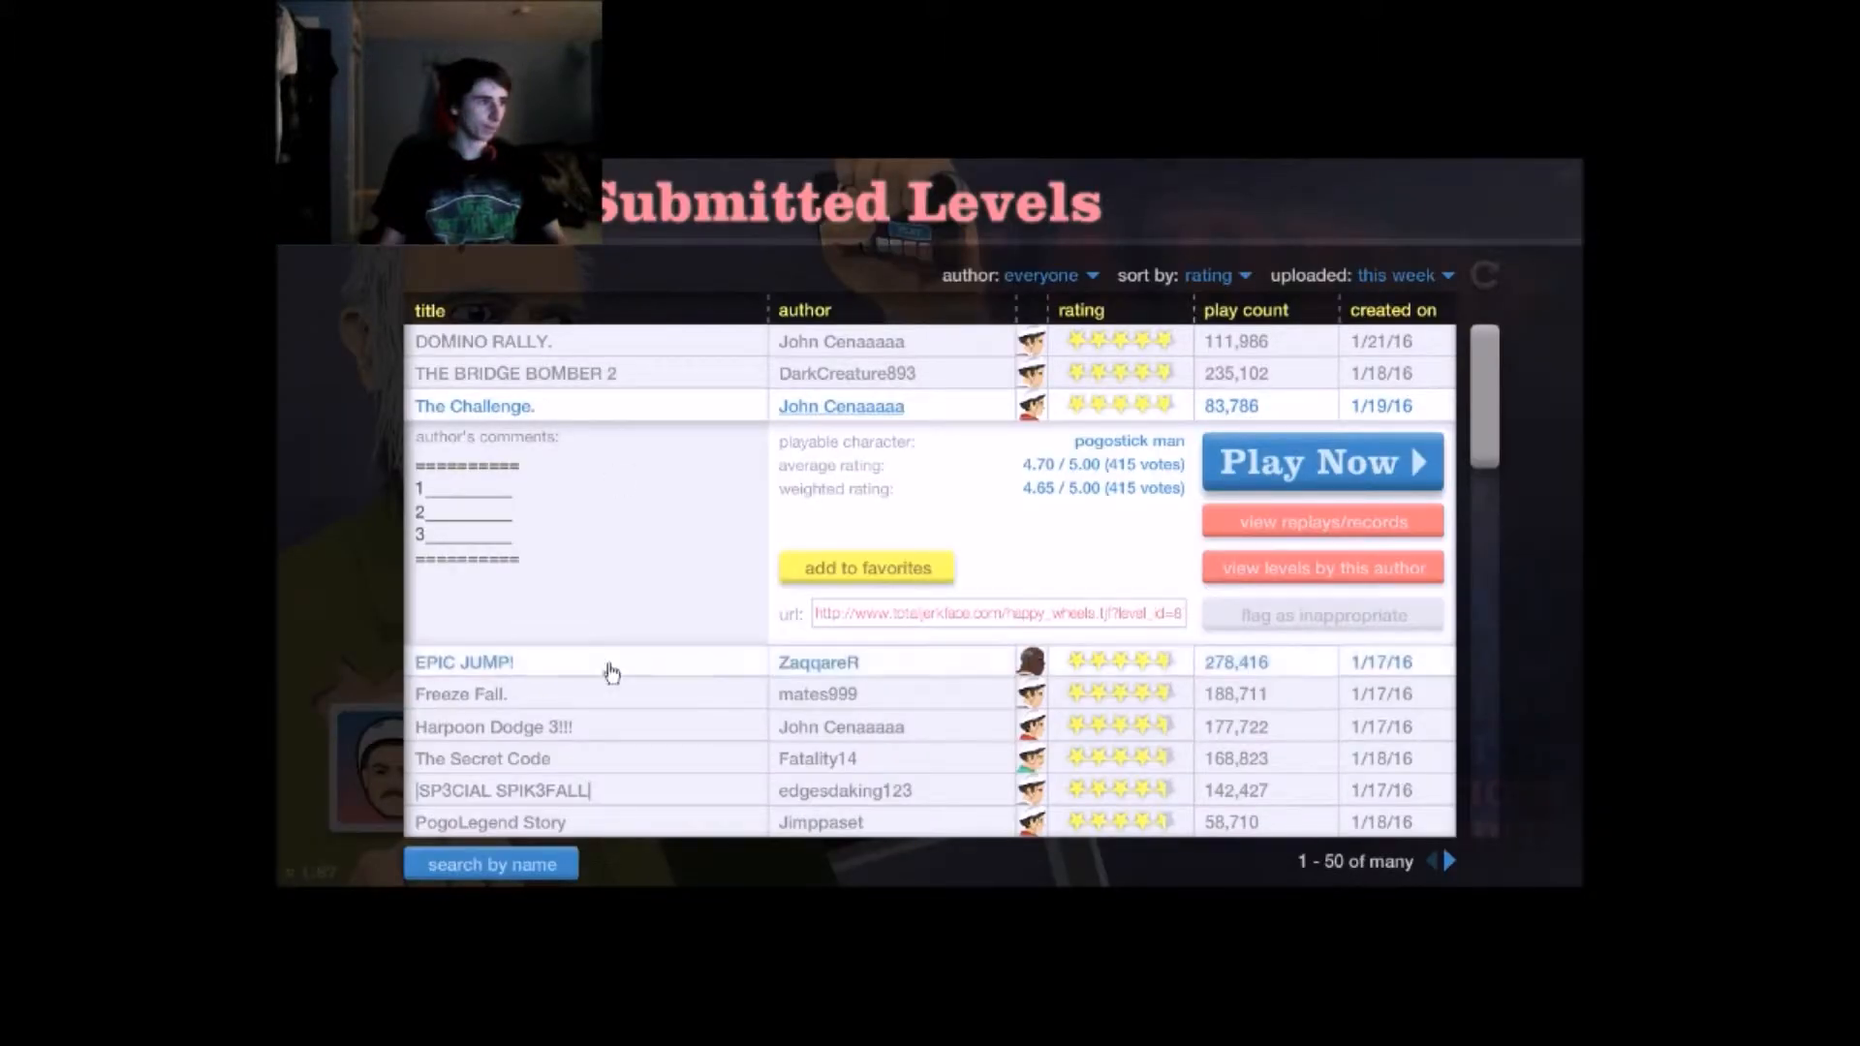
# Step: Select and win EPIC JUMP! in 10.47 seconds, then exit to the level list
pyautogui.click(464, 662)
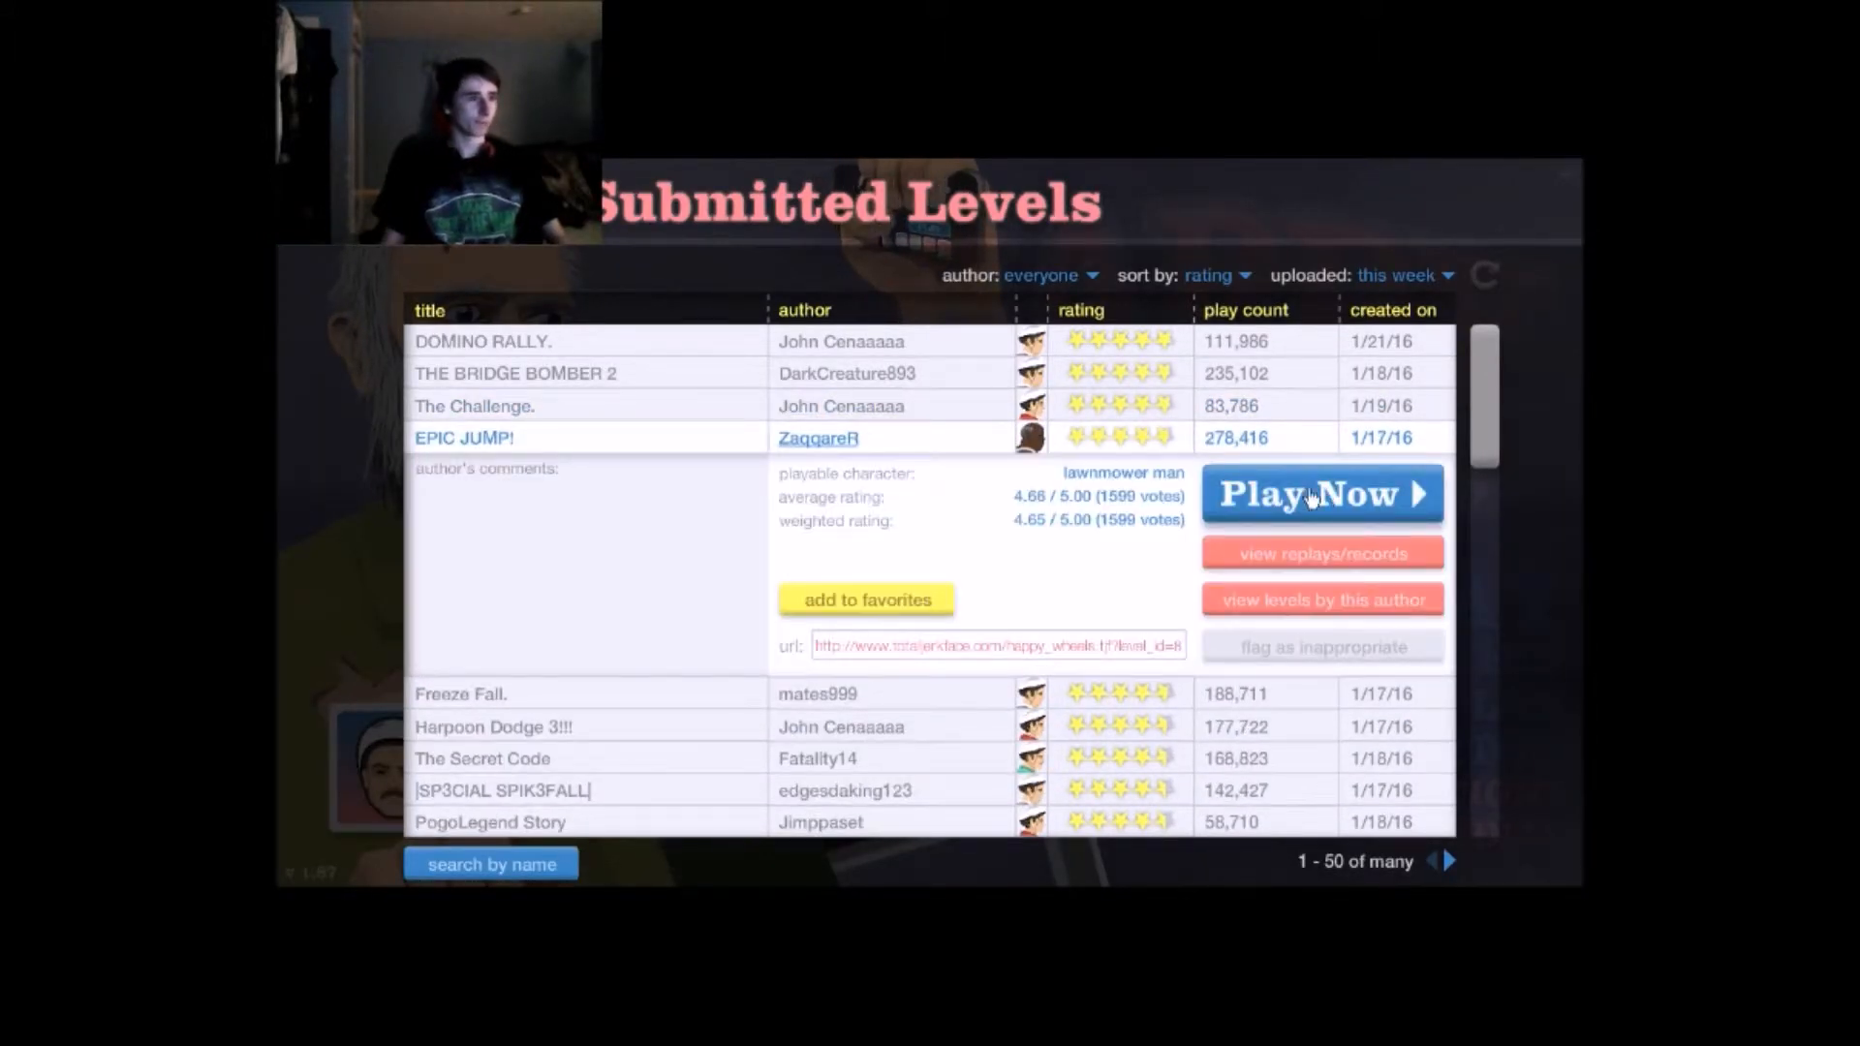
pyautogui.click(1320, 495)
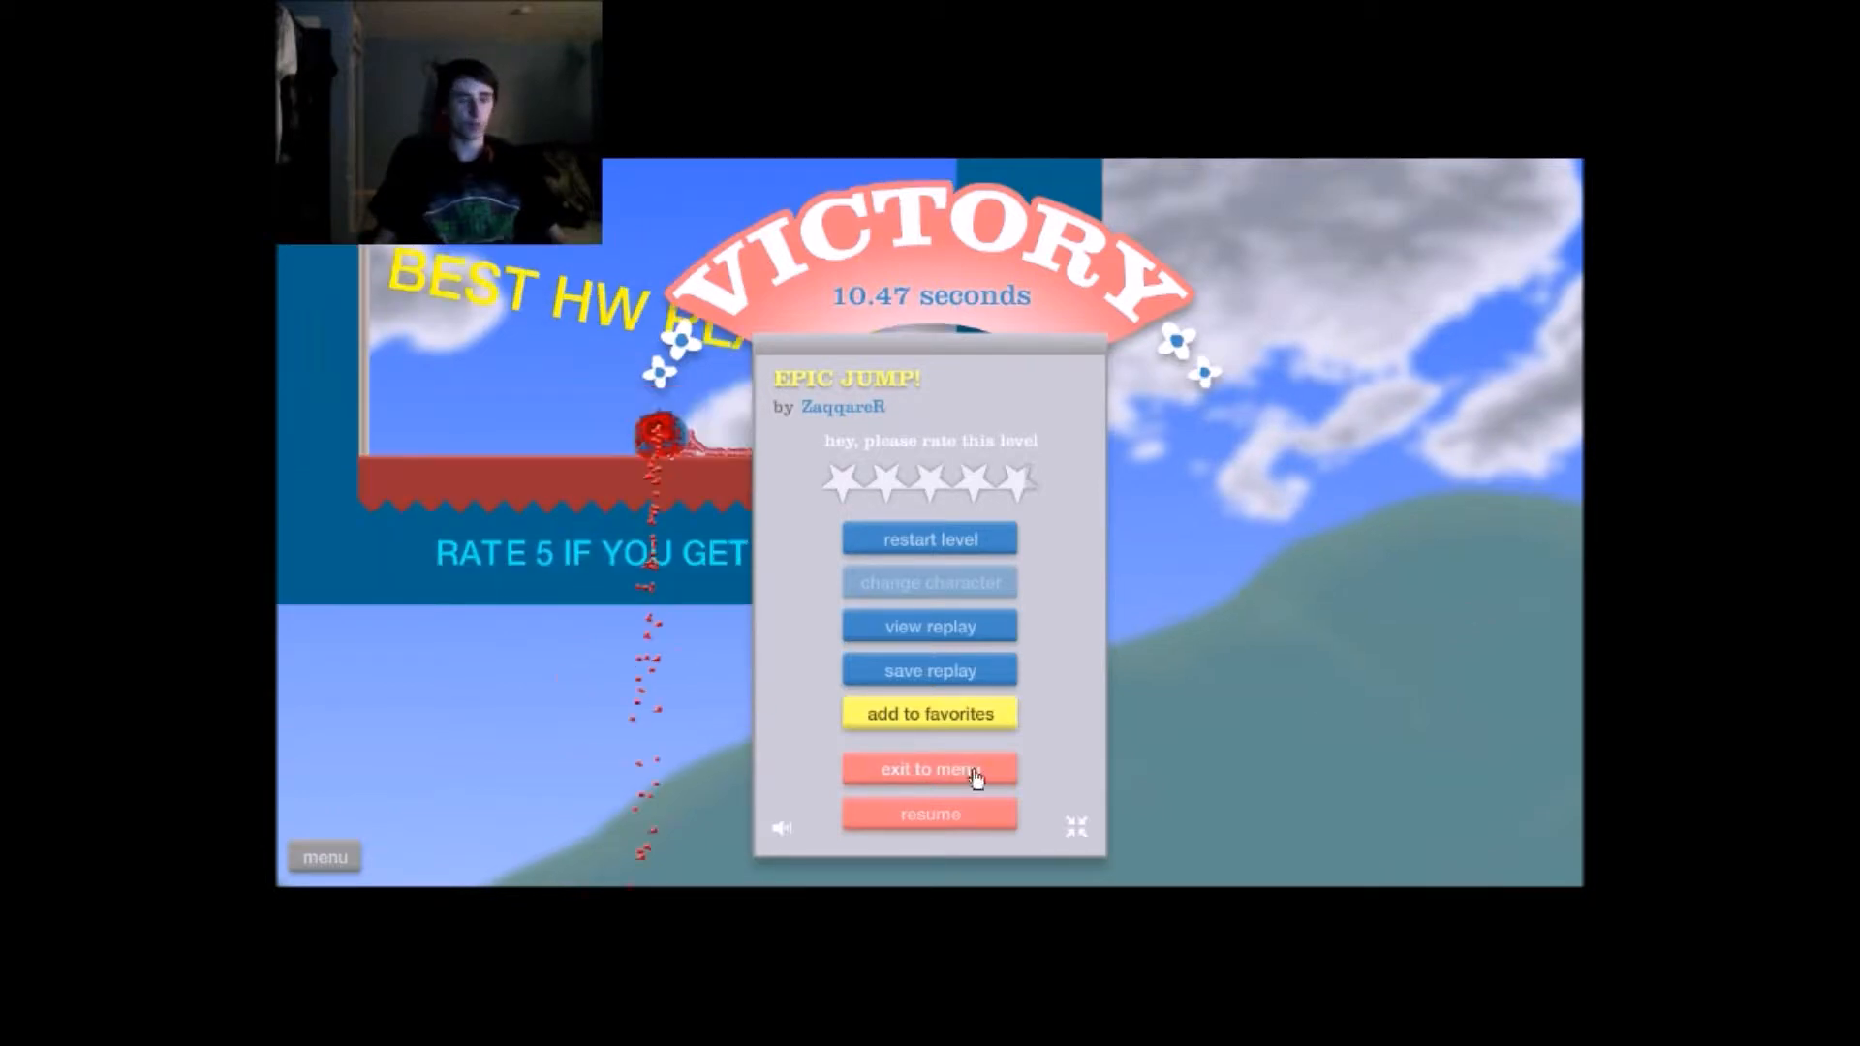
pyautogui.click(930, 768)
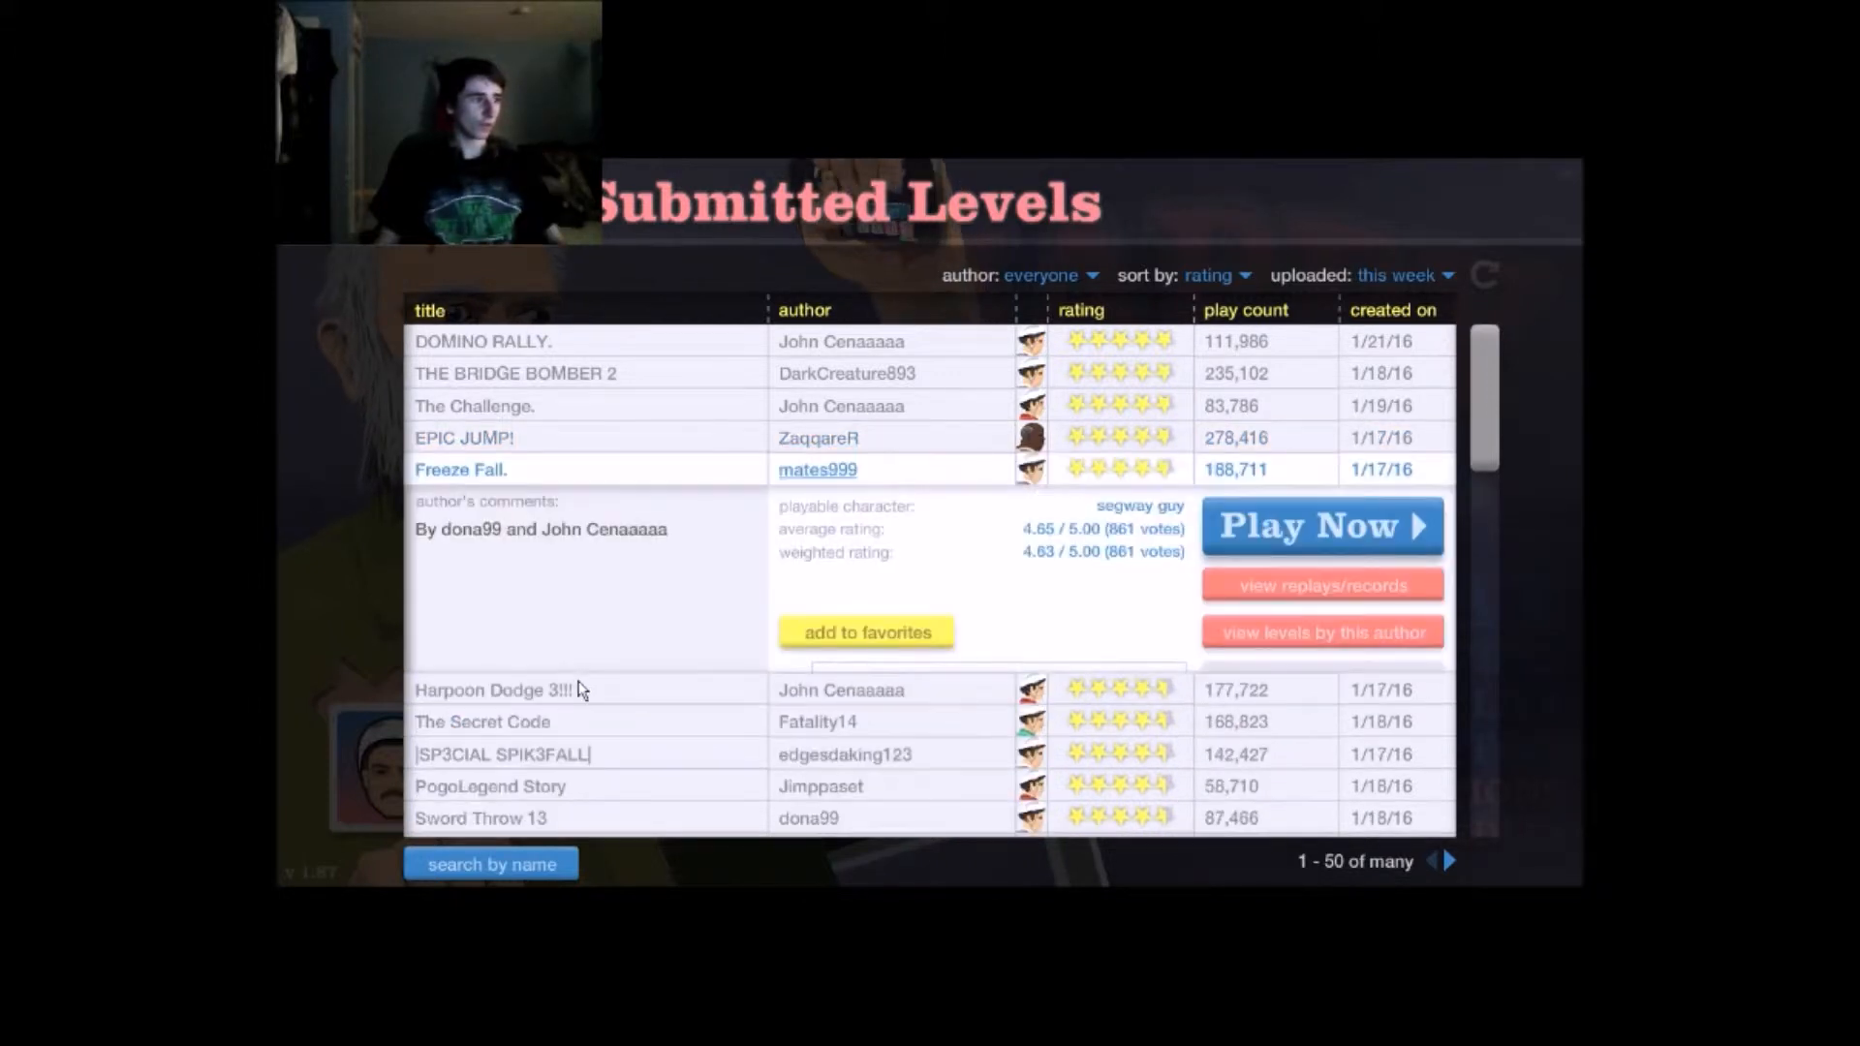
# Step: Play Freeze Fall. through to a 37.57-second Victory
pyautogui.click(1320, 525)
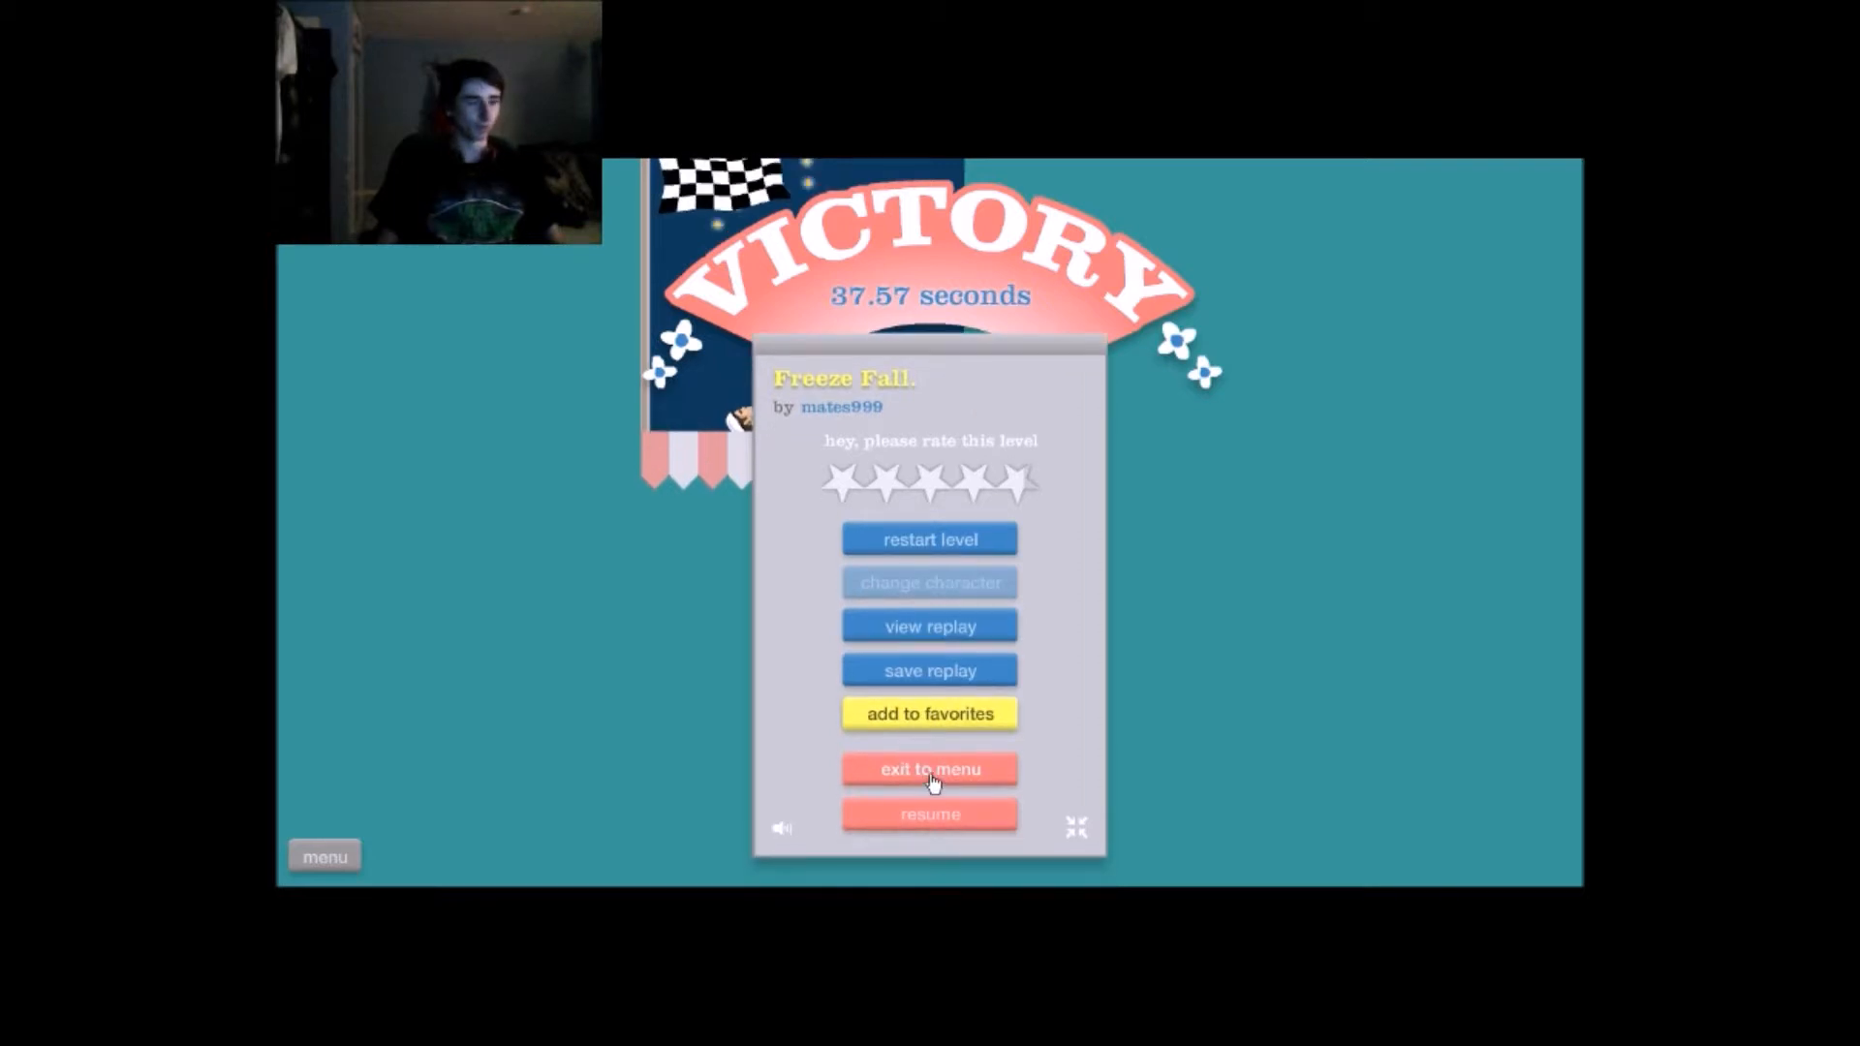
pyautogui.moveTo(965, 727)
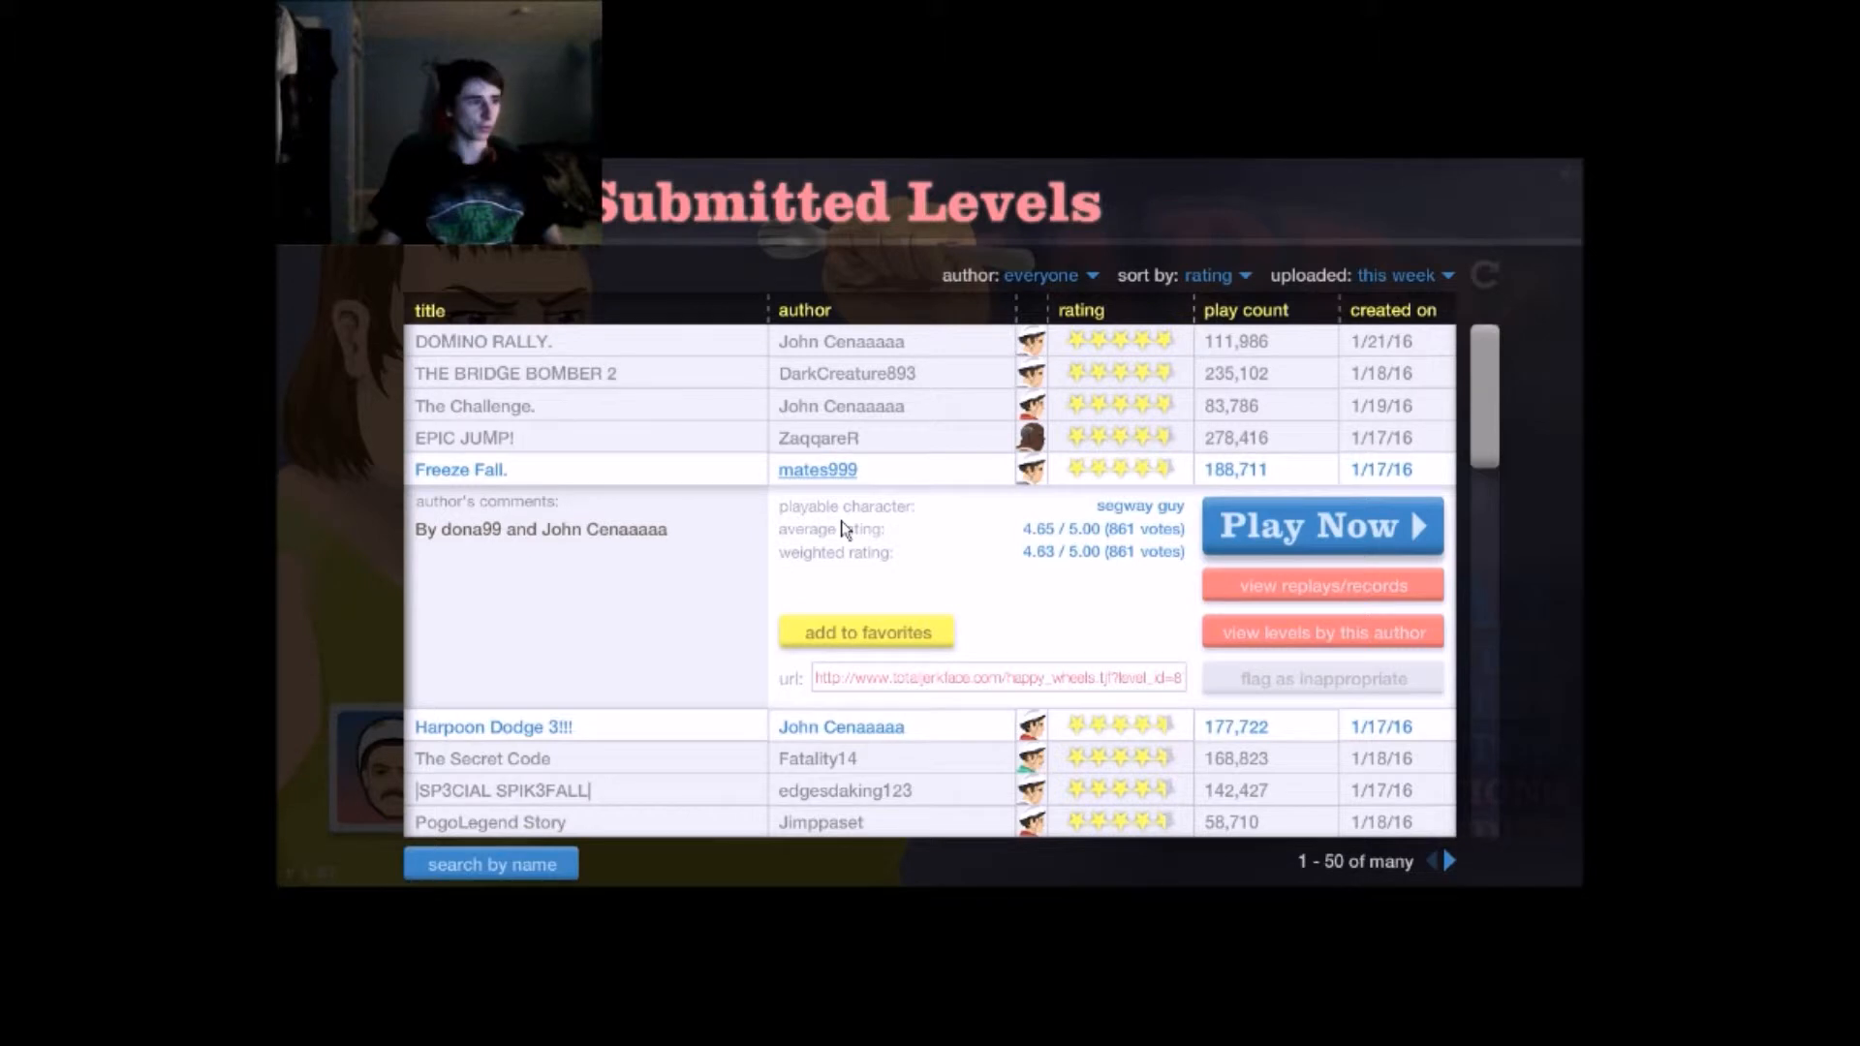
# Step: Select Harpoon Dodge 3!!! and start playing it
pyautogui.click(493, 727)
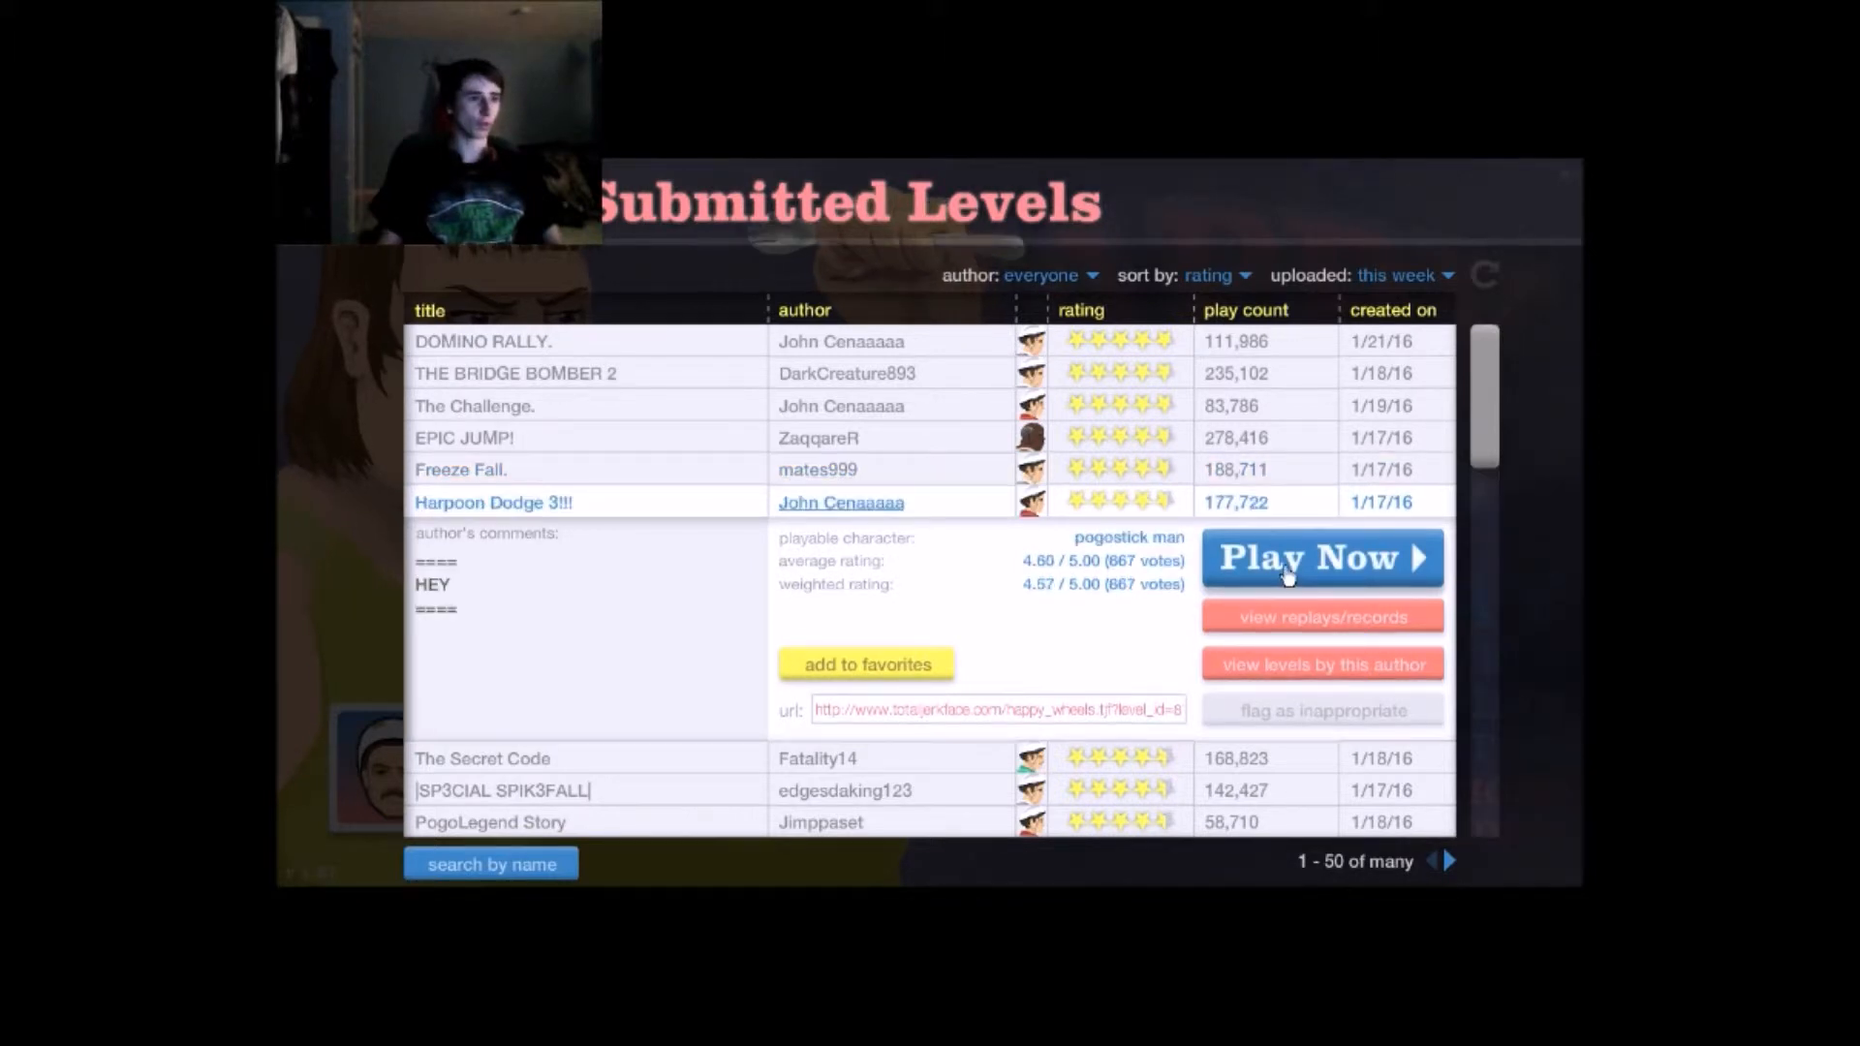
pyautogui.click(1320, 558)
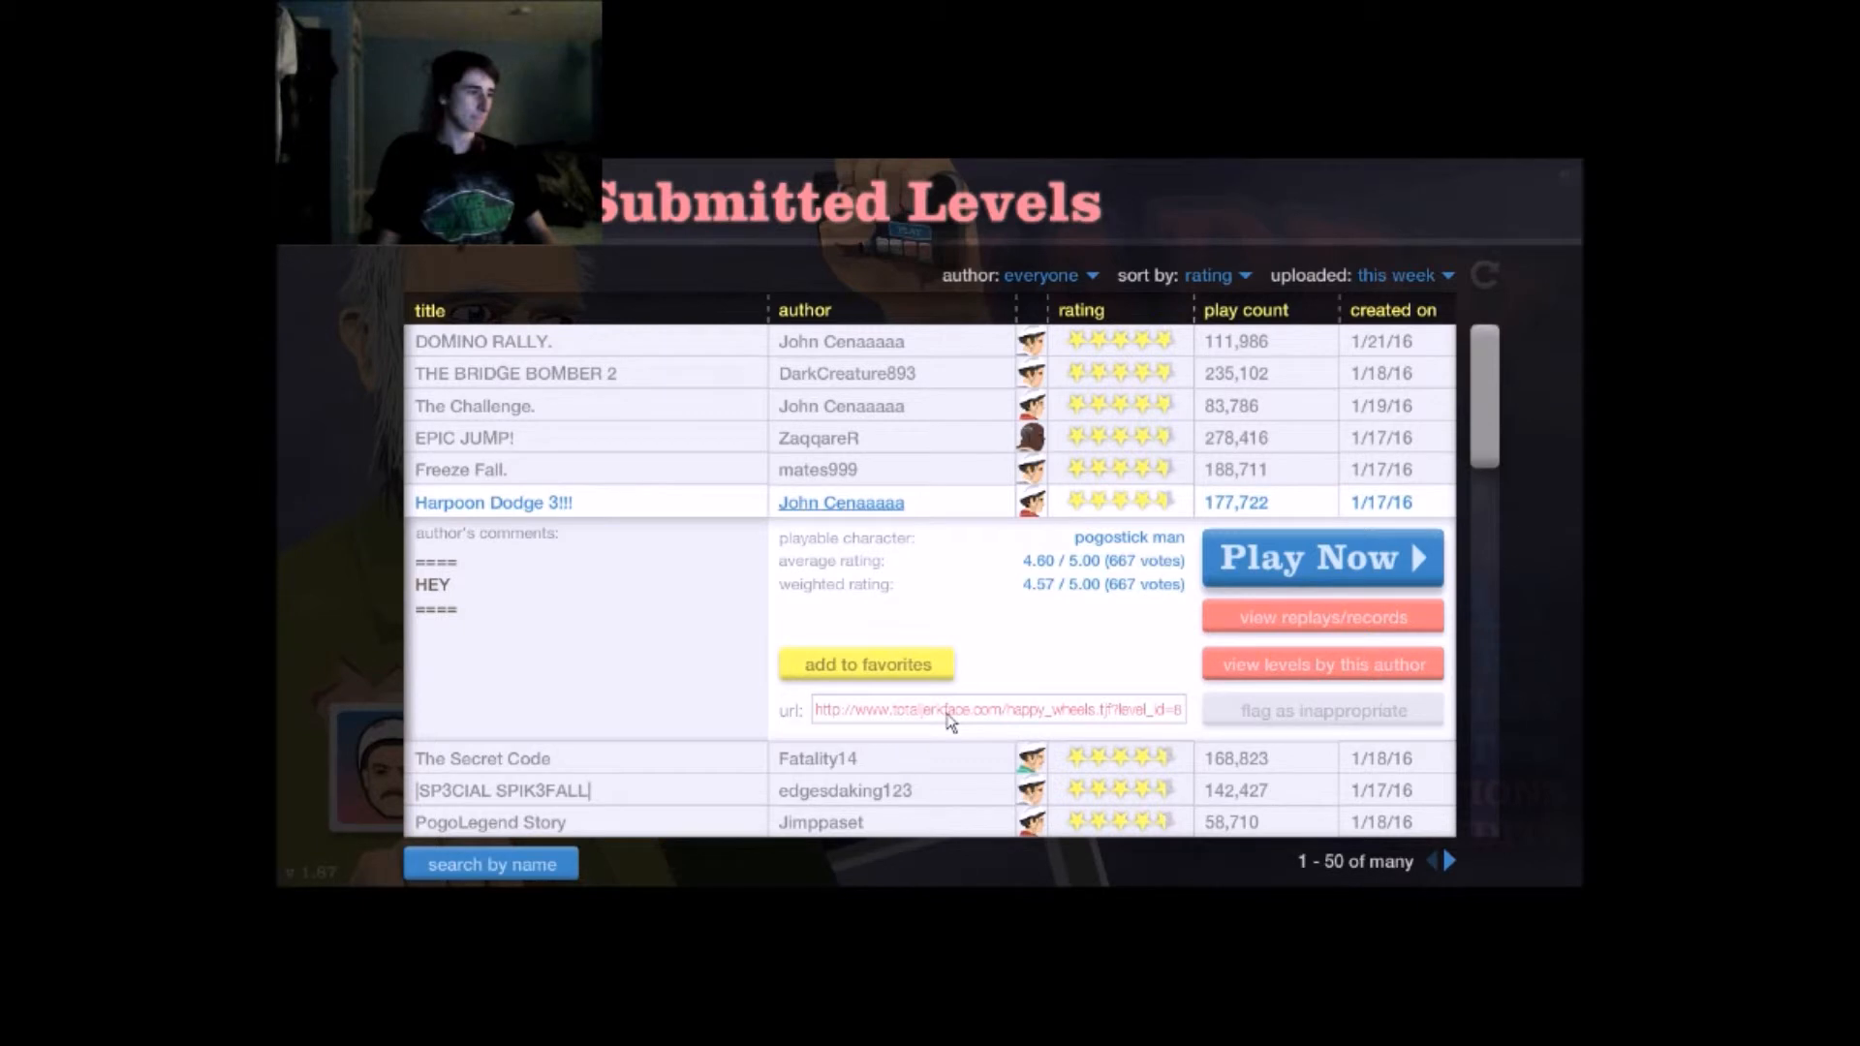
# Step: Select Fatality14's The Secret Code and load it to its Select Level screen
pyautogui.click(481, 533)
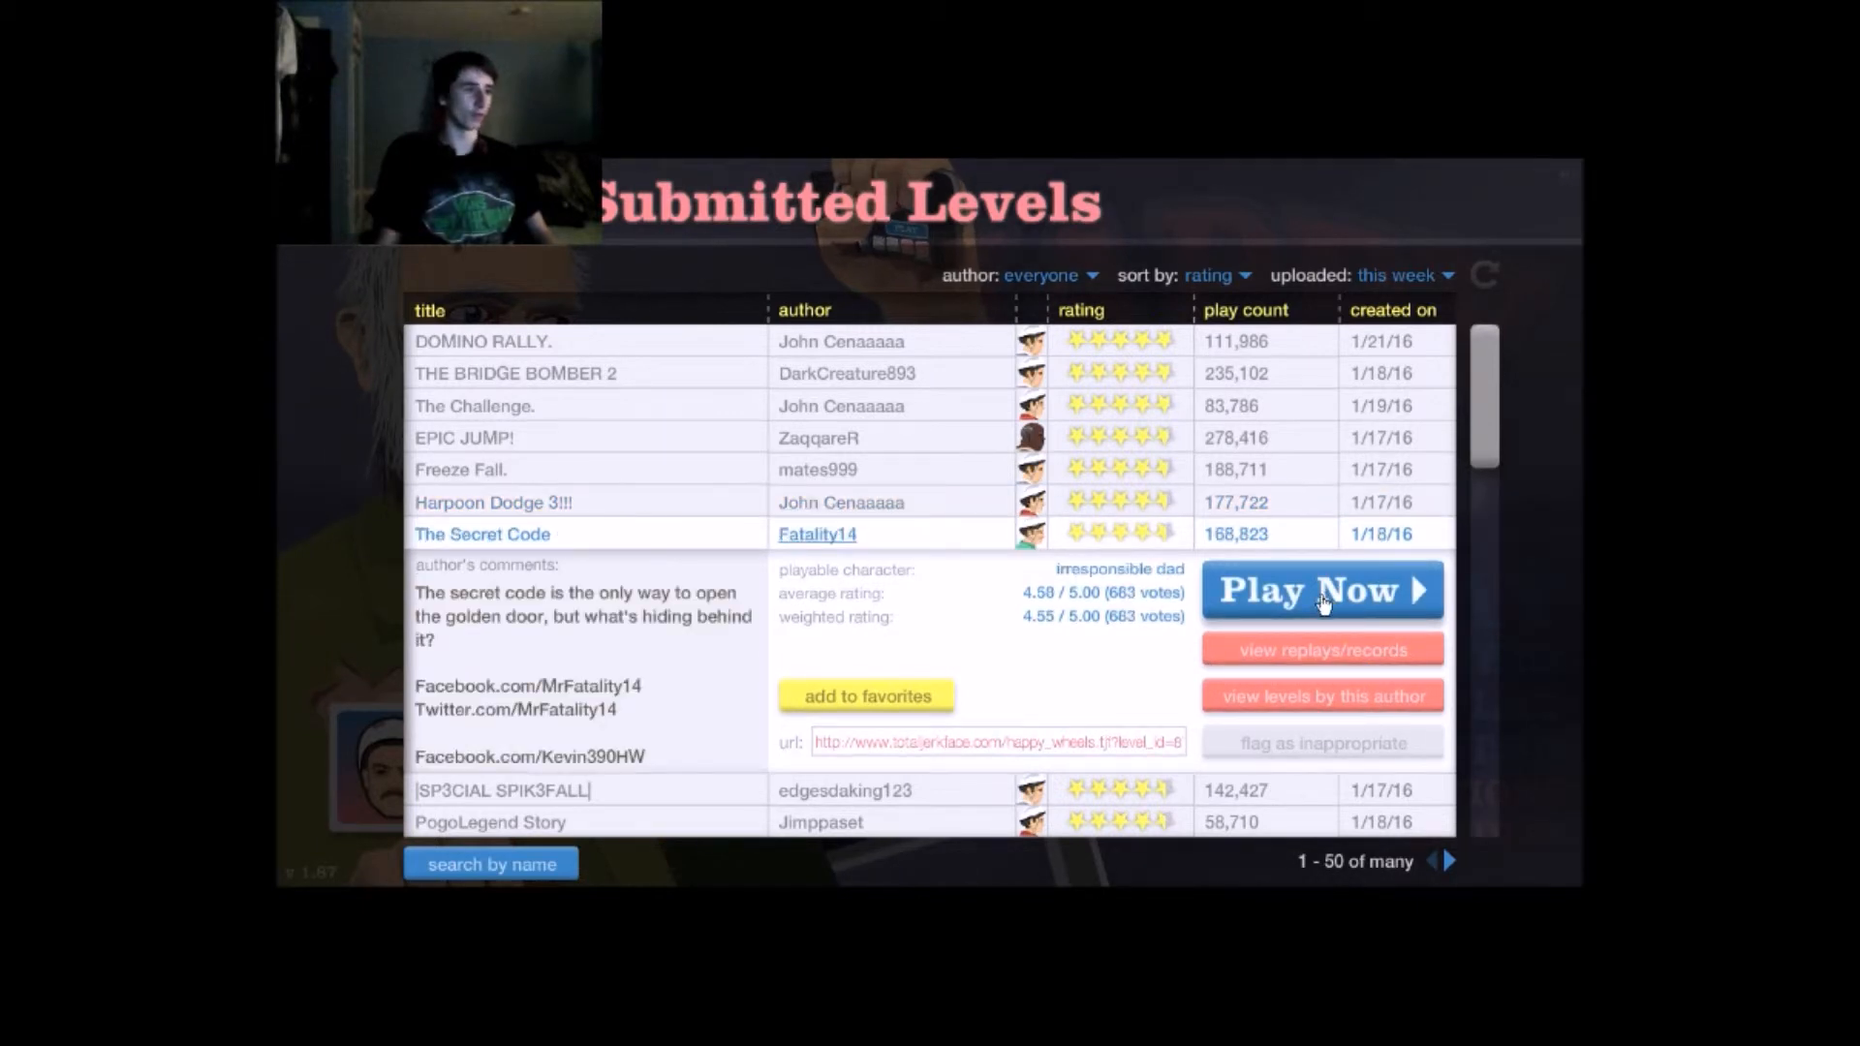
pyautogui.click(1321, 590)
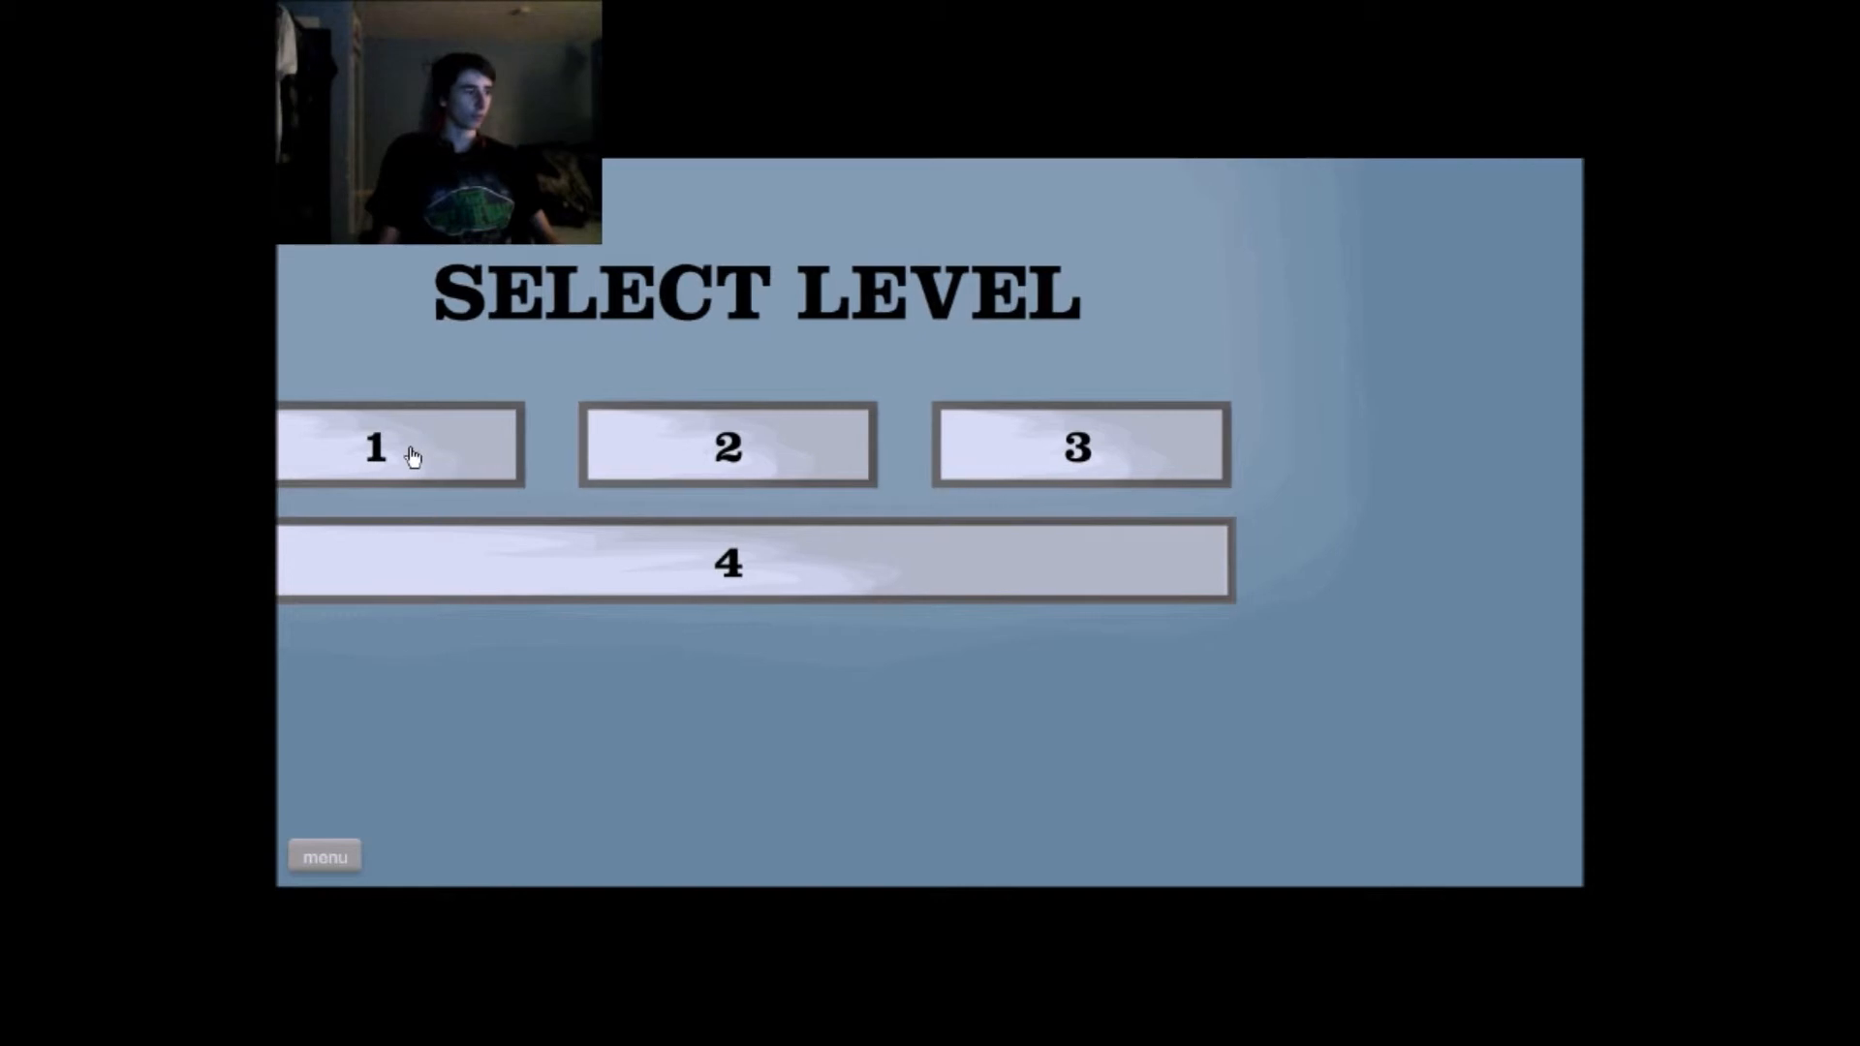
pyautogui.click(400, 445)
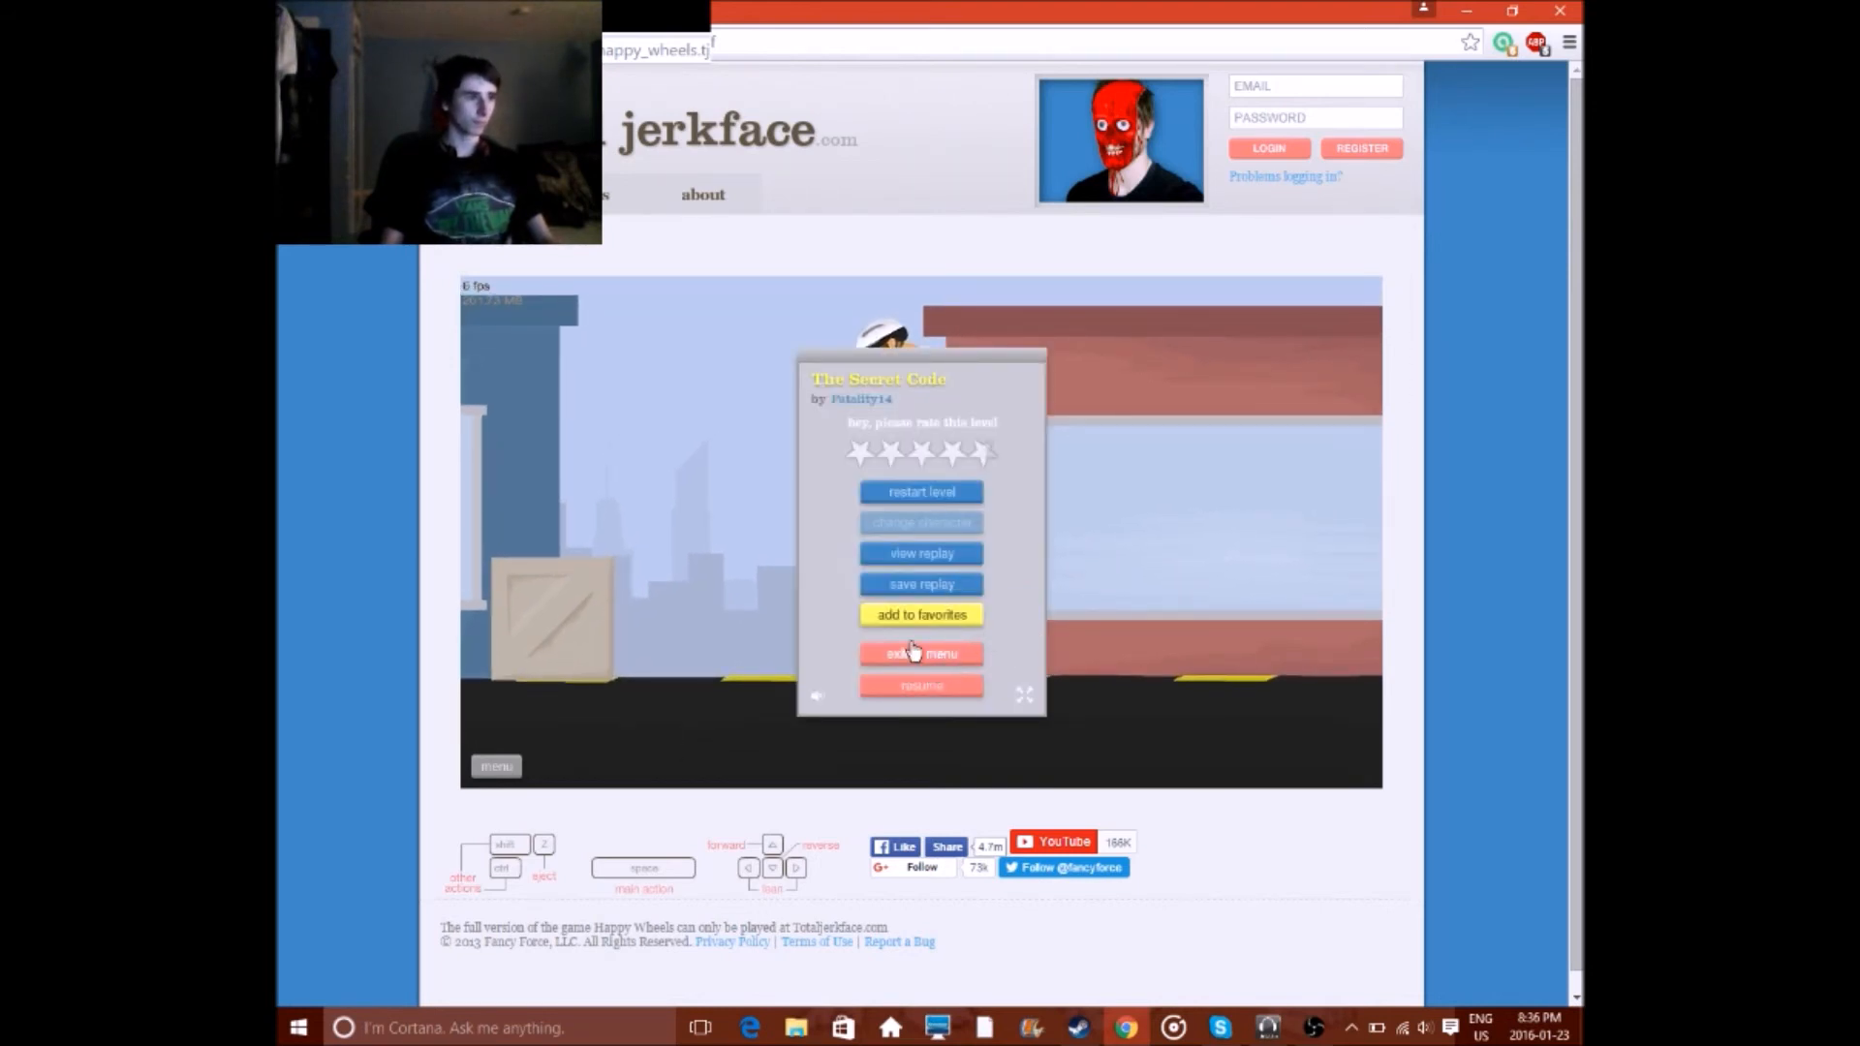
# Step: Exit The Secret Code from the pause menu back to the level list
pyautogui.click(921, 654)
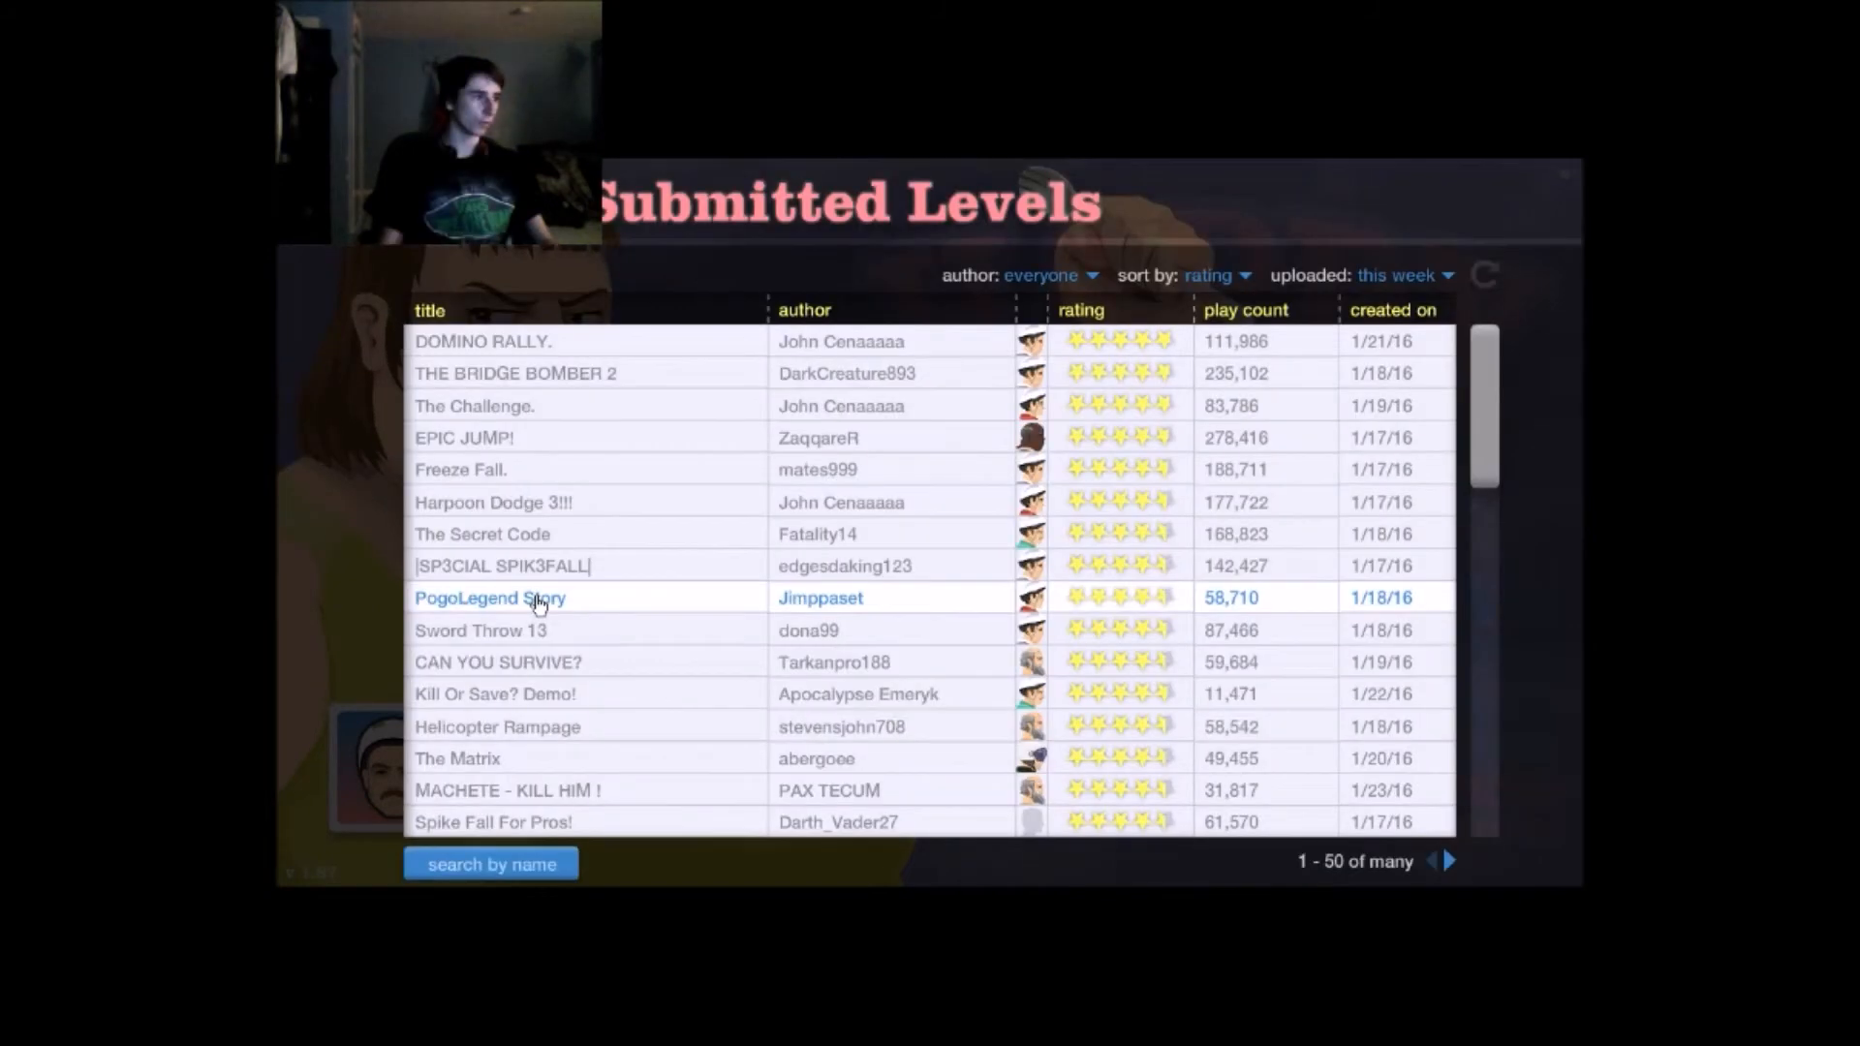
# Step: Give PogoLegend Story a short run, then close Happy Wheels to the desktop
pyautogui.click(490, 598)
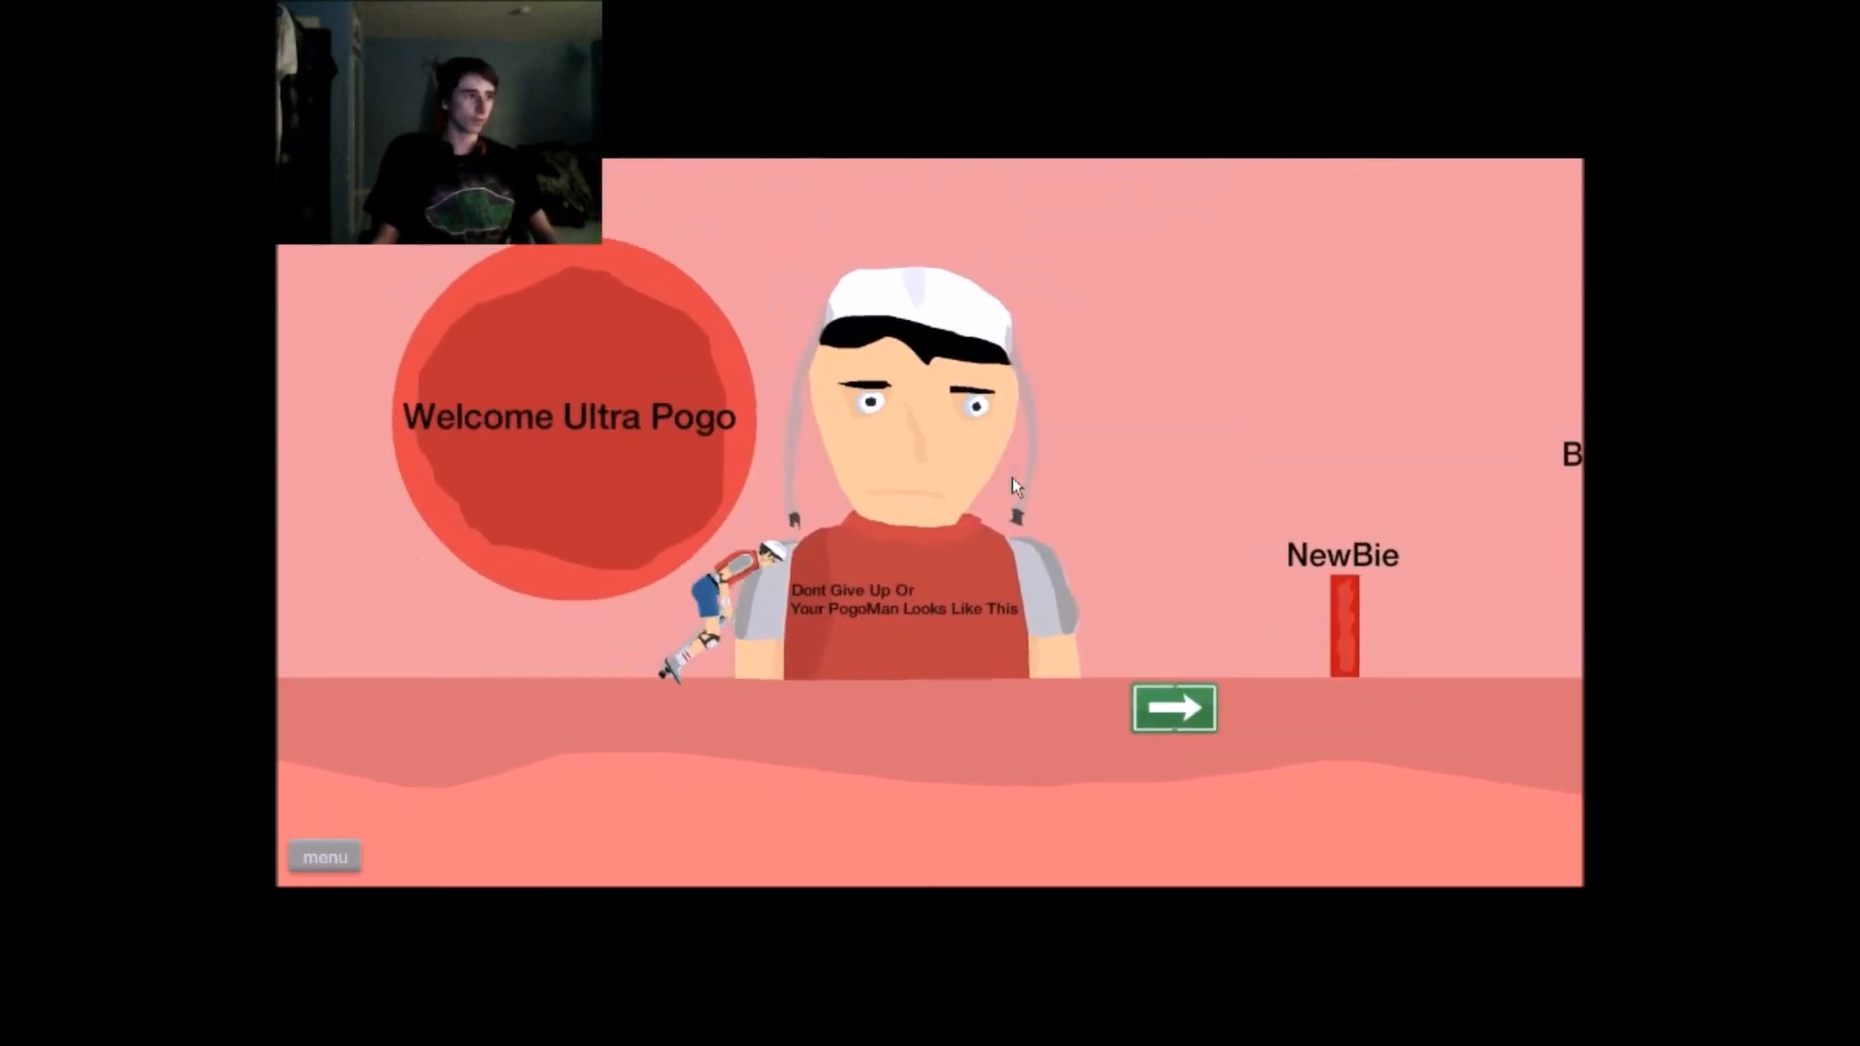
pyautogui.click(1172, 708)
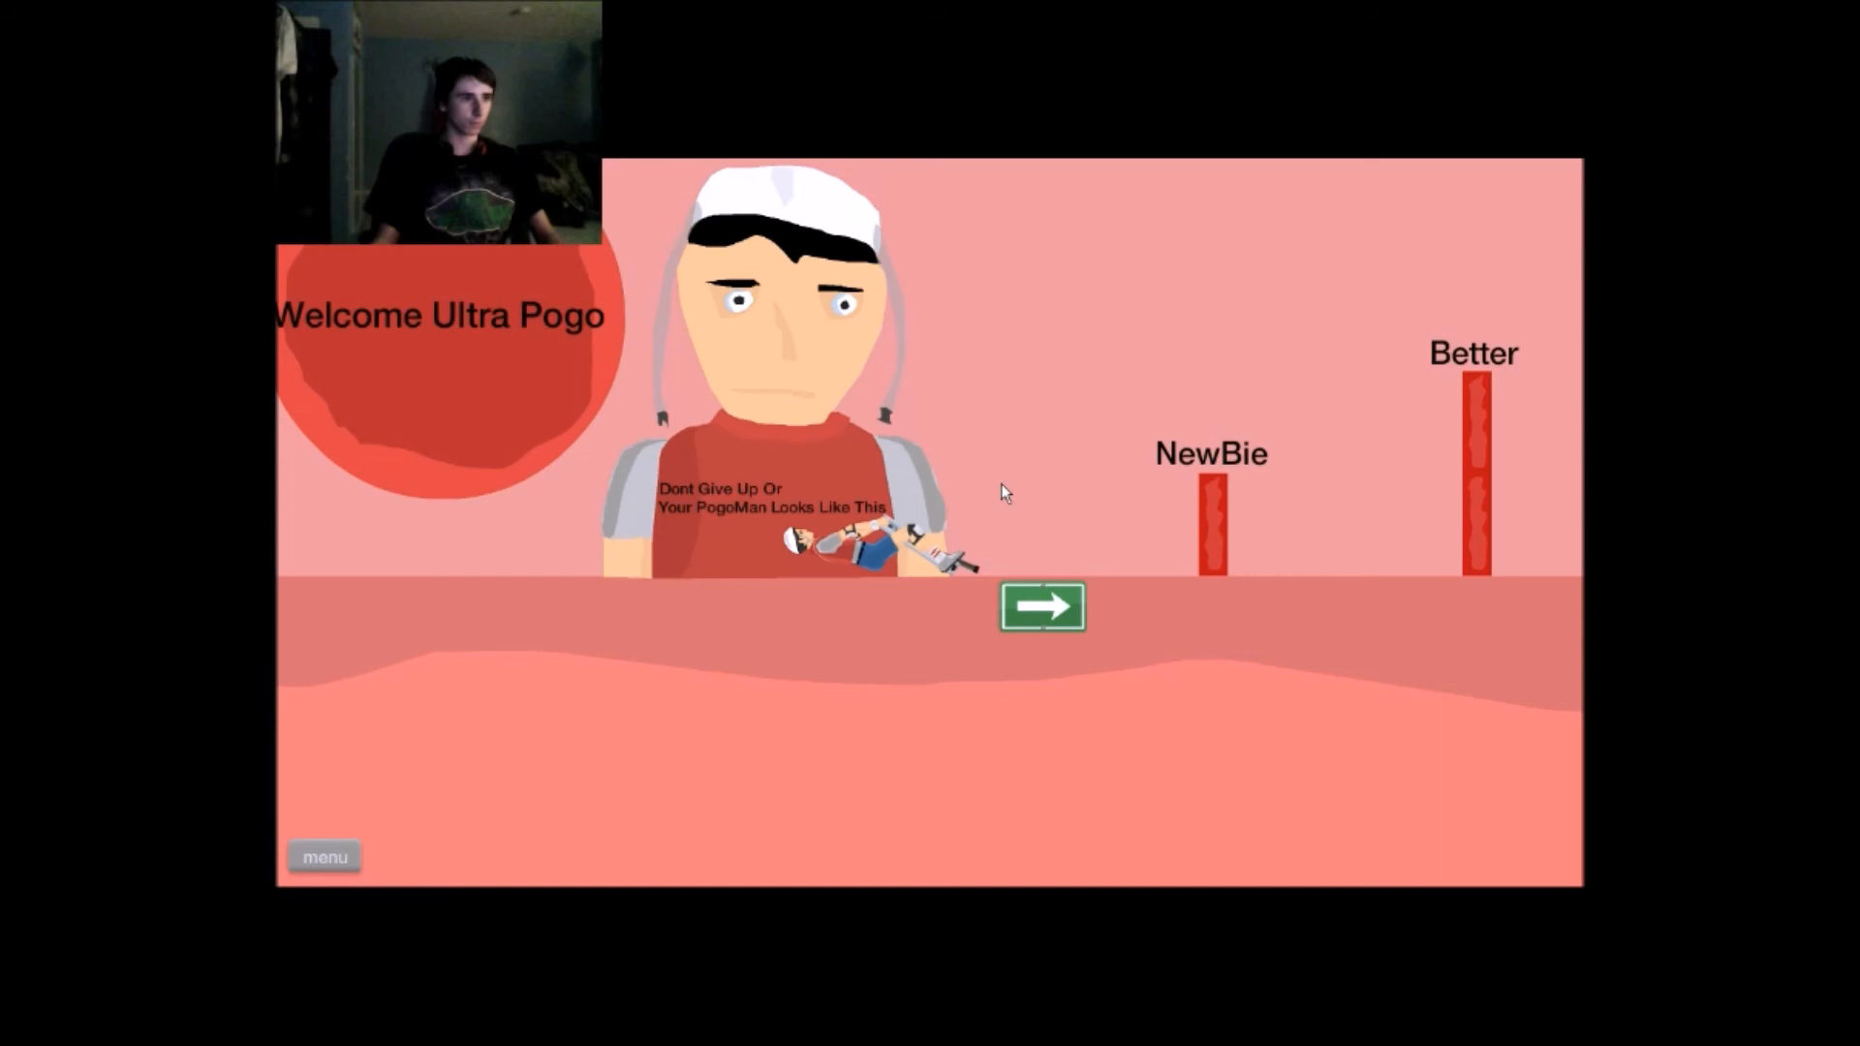
pyautogui.click(1040, 606)
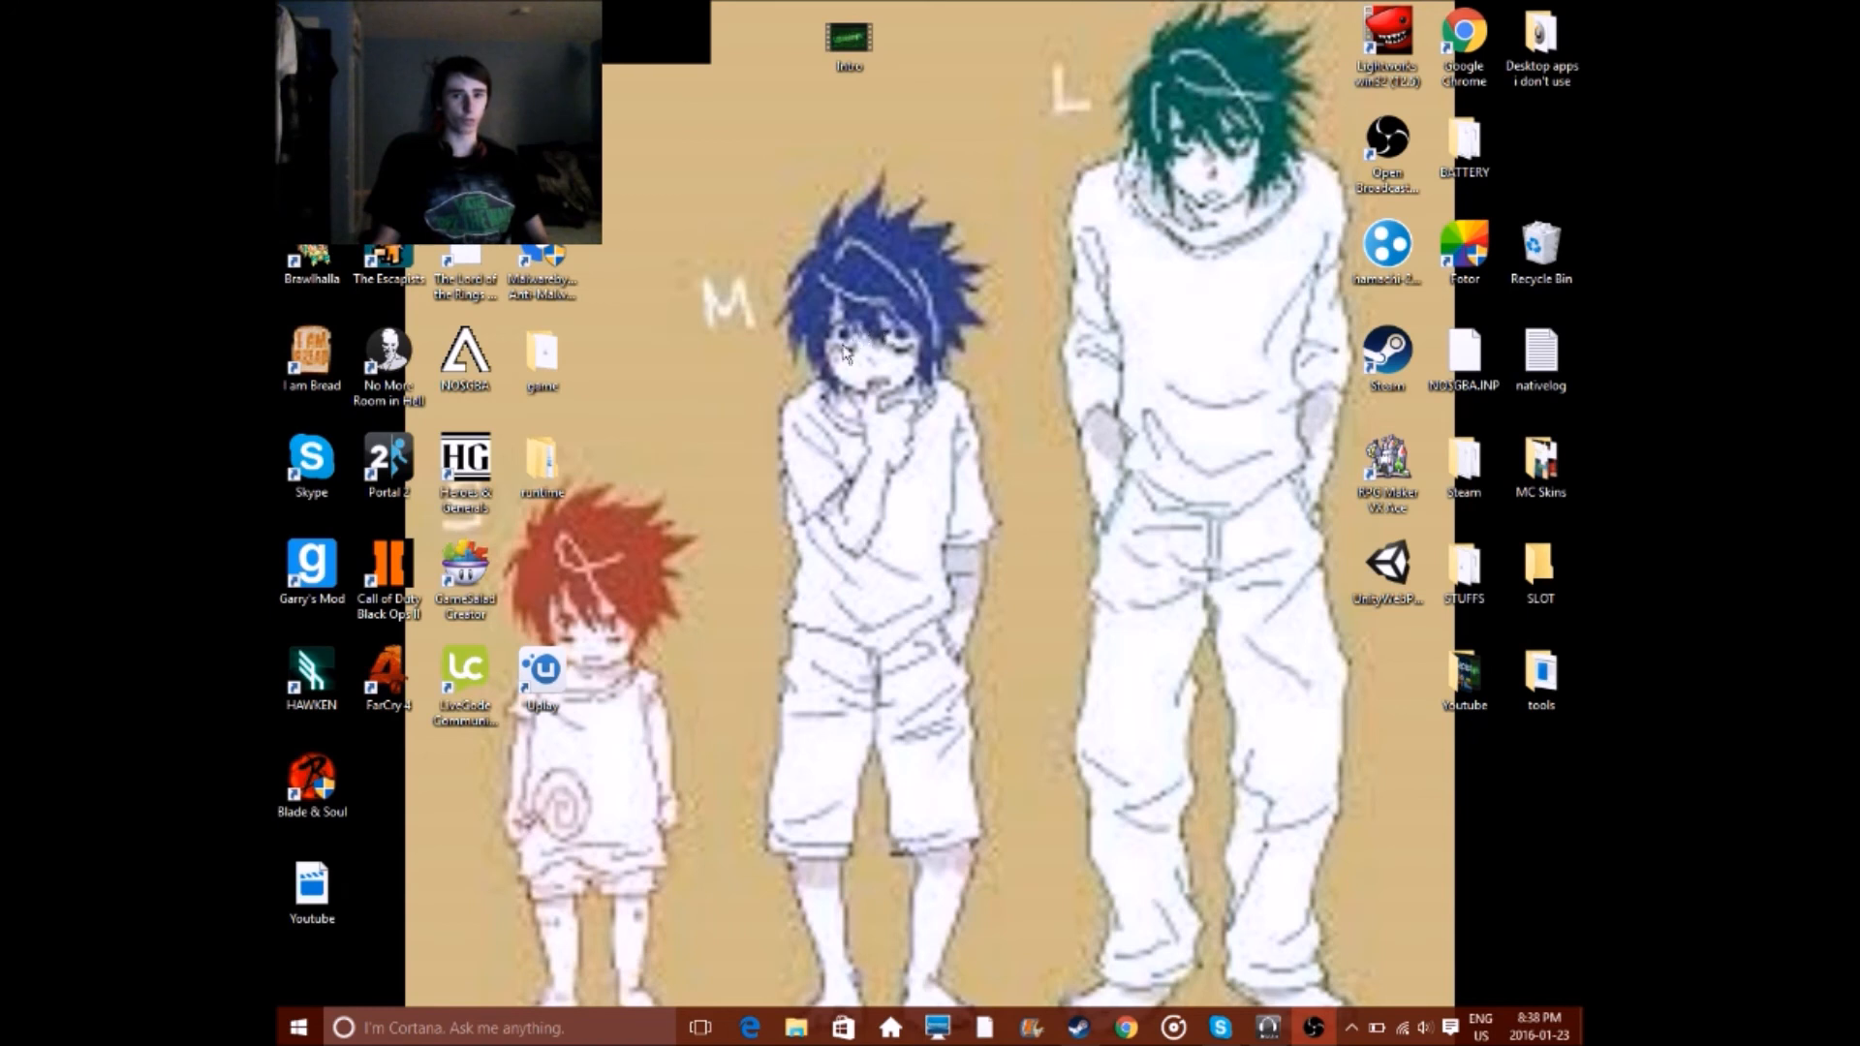
pyautogui.moveTo(1002, 489)
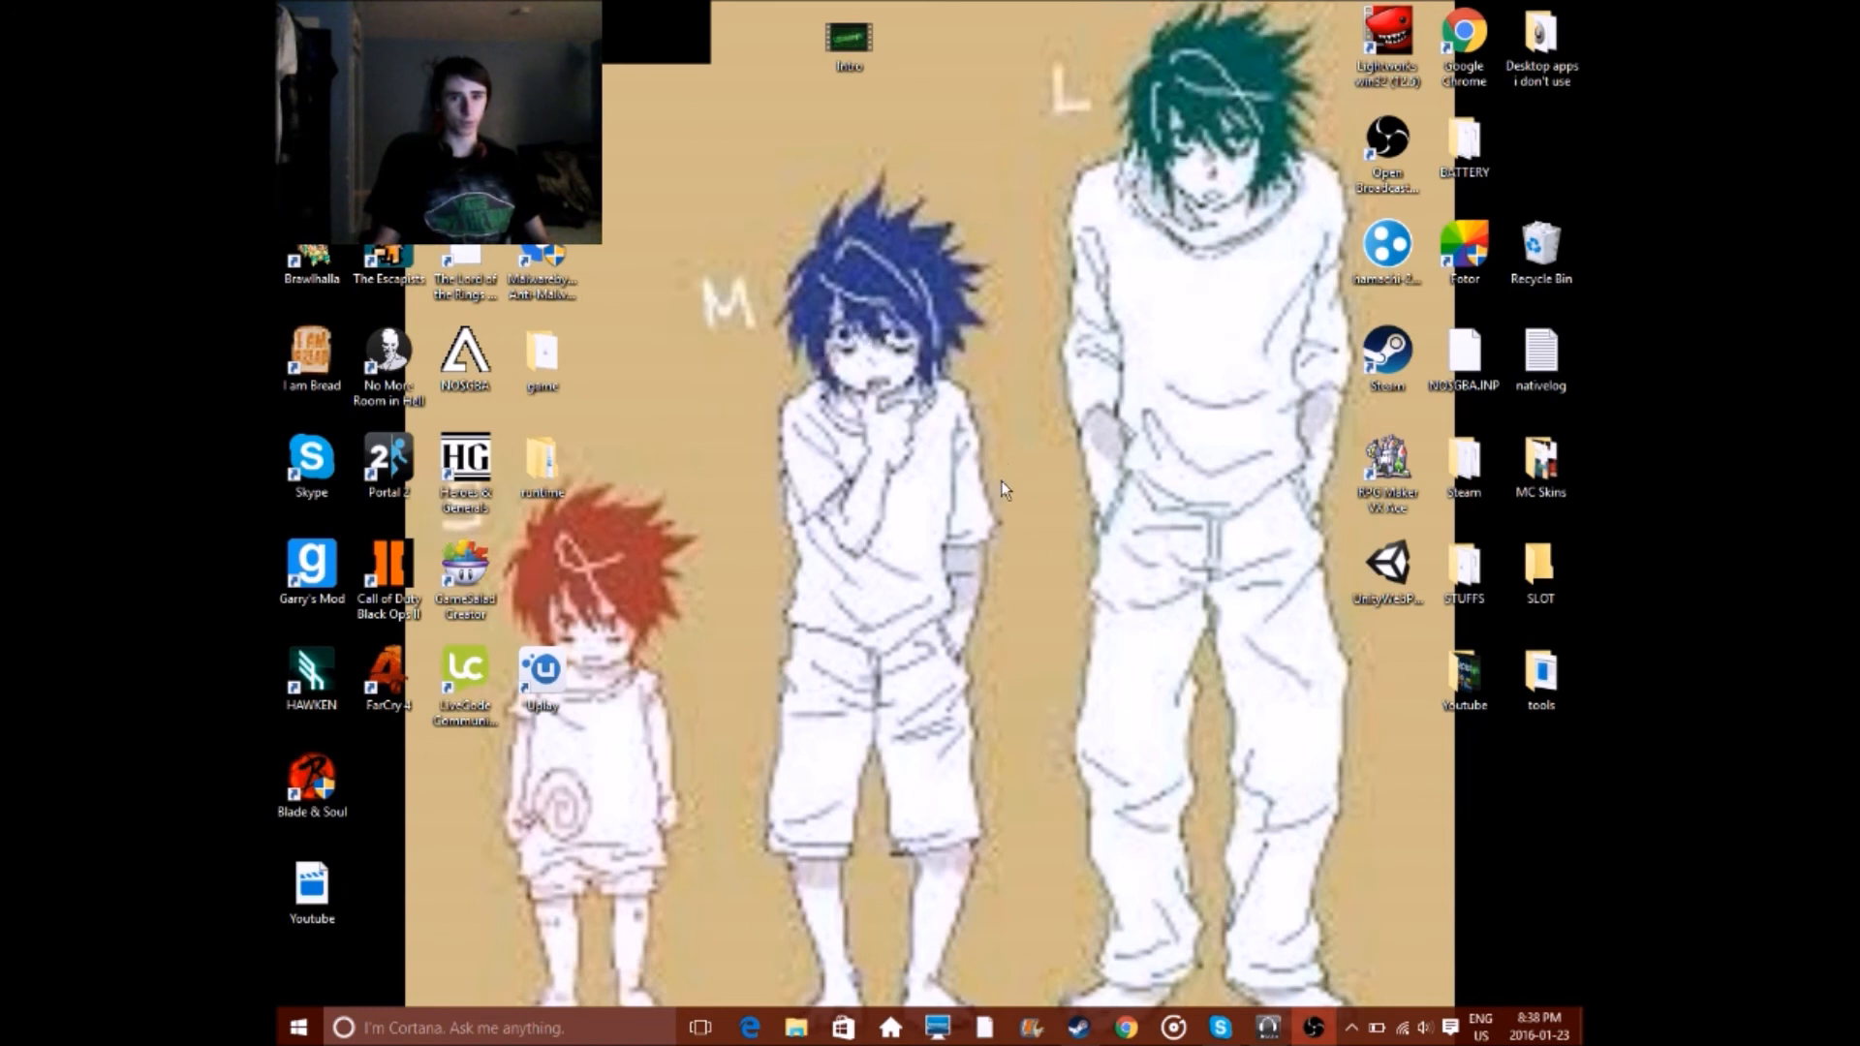
pyautogui.moveTo(895, 463)
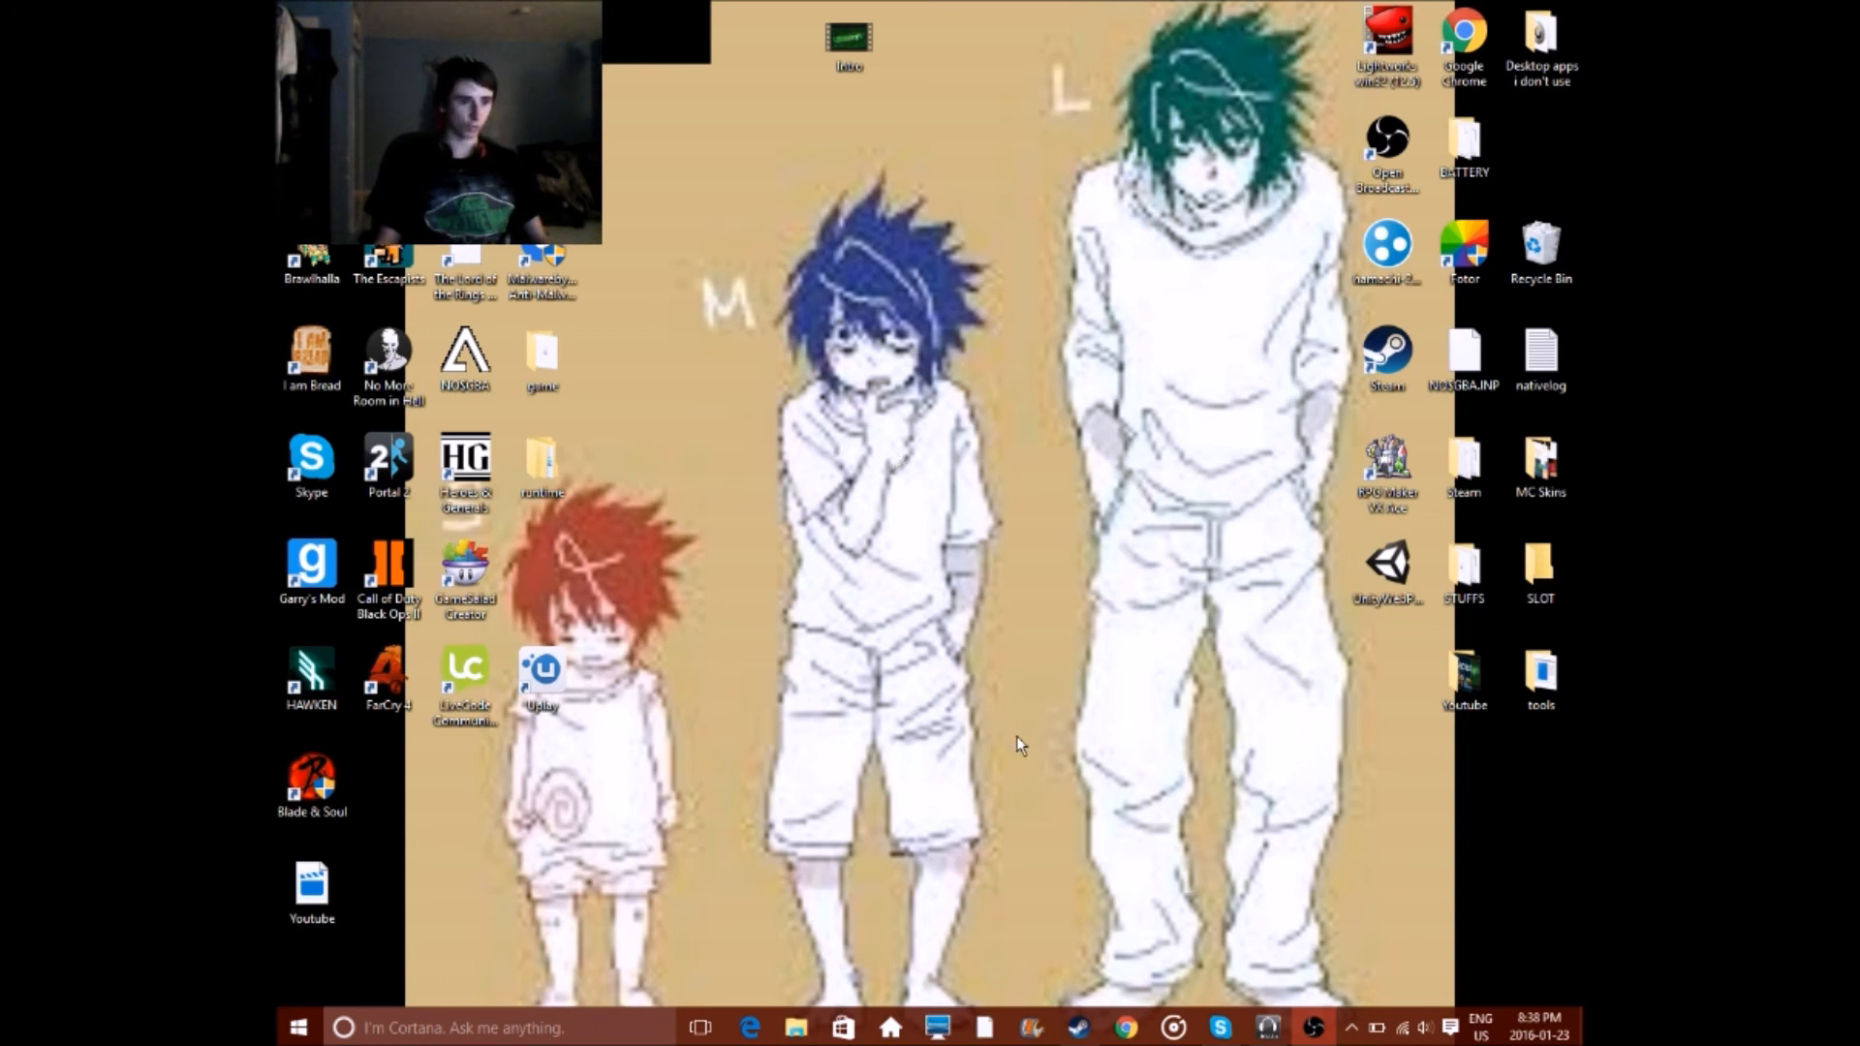
pyautogui.moveTo(1018, 819)
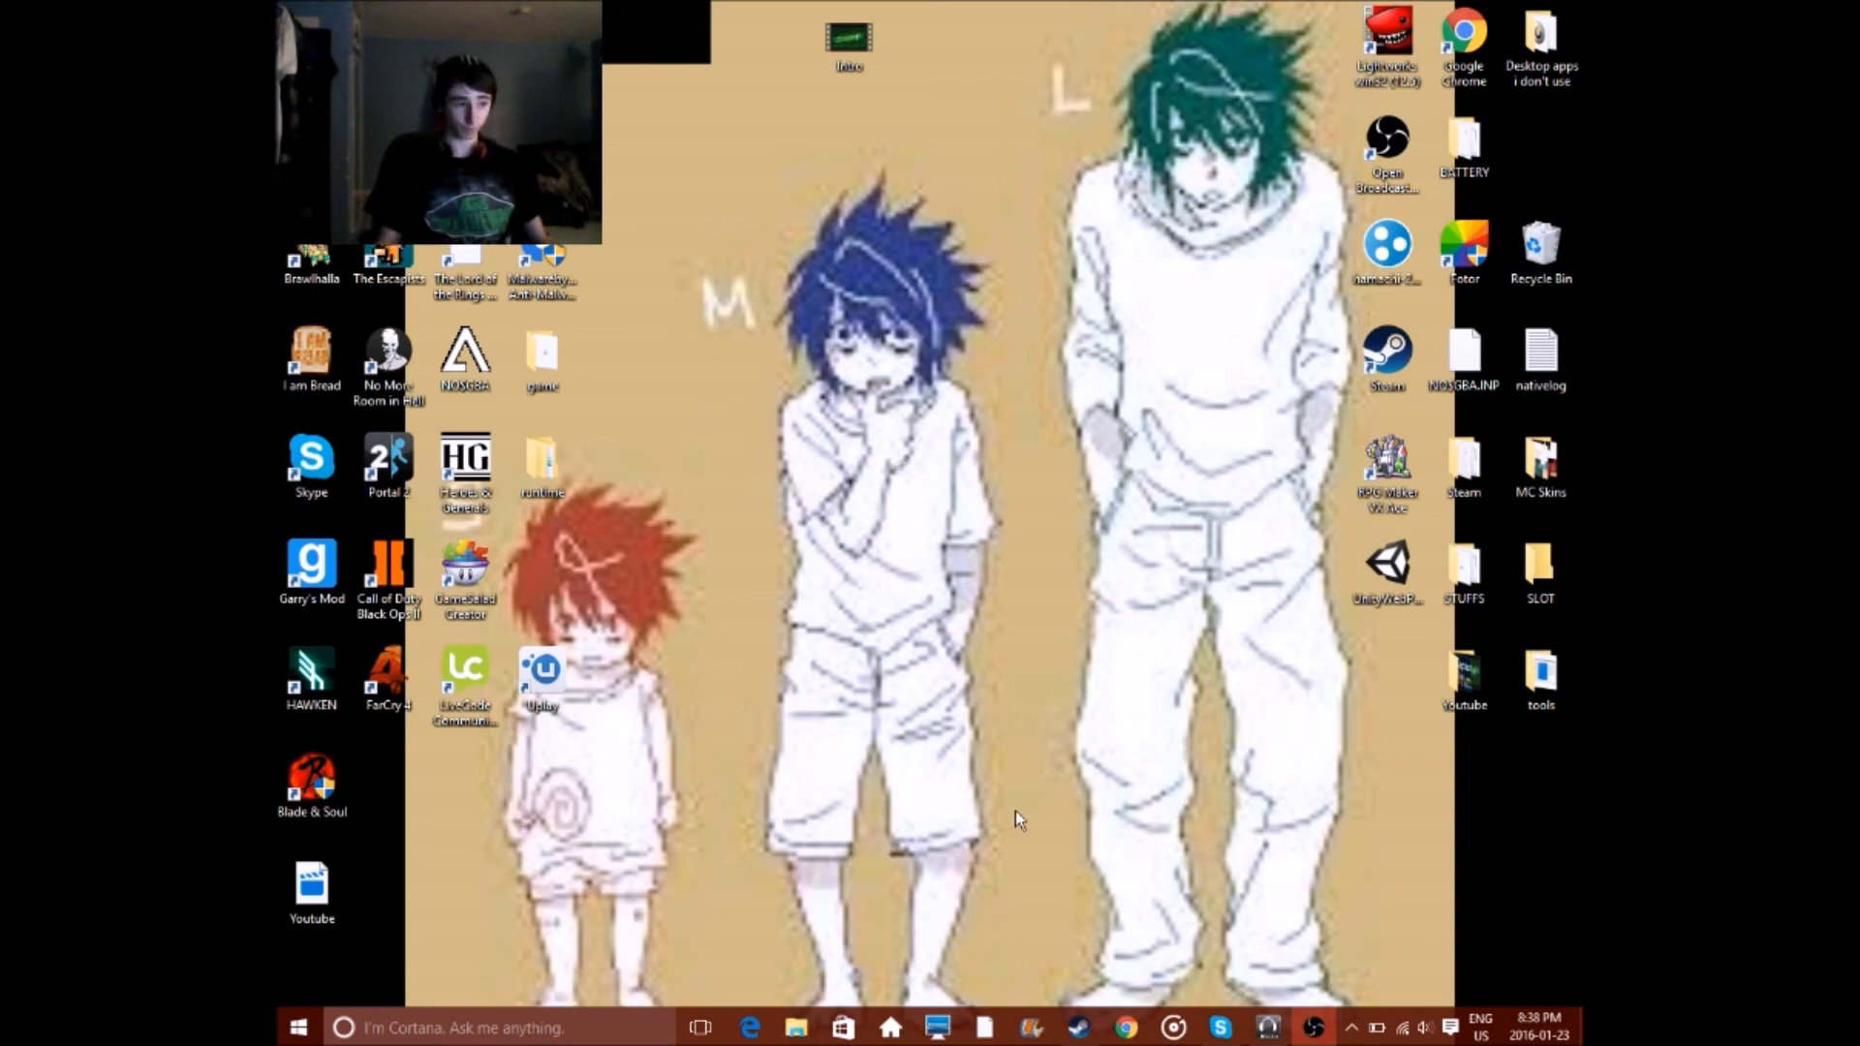
pyautogui.moveTo(987, 721)
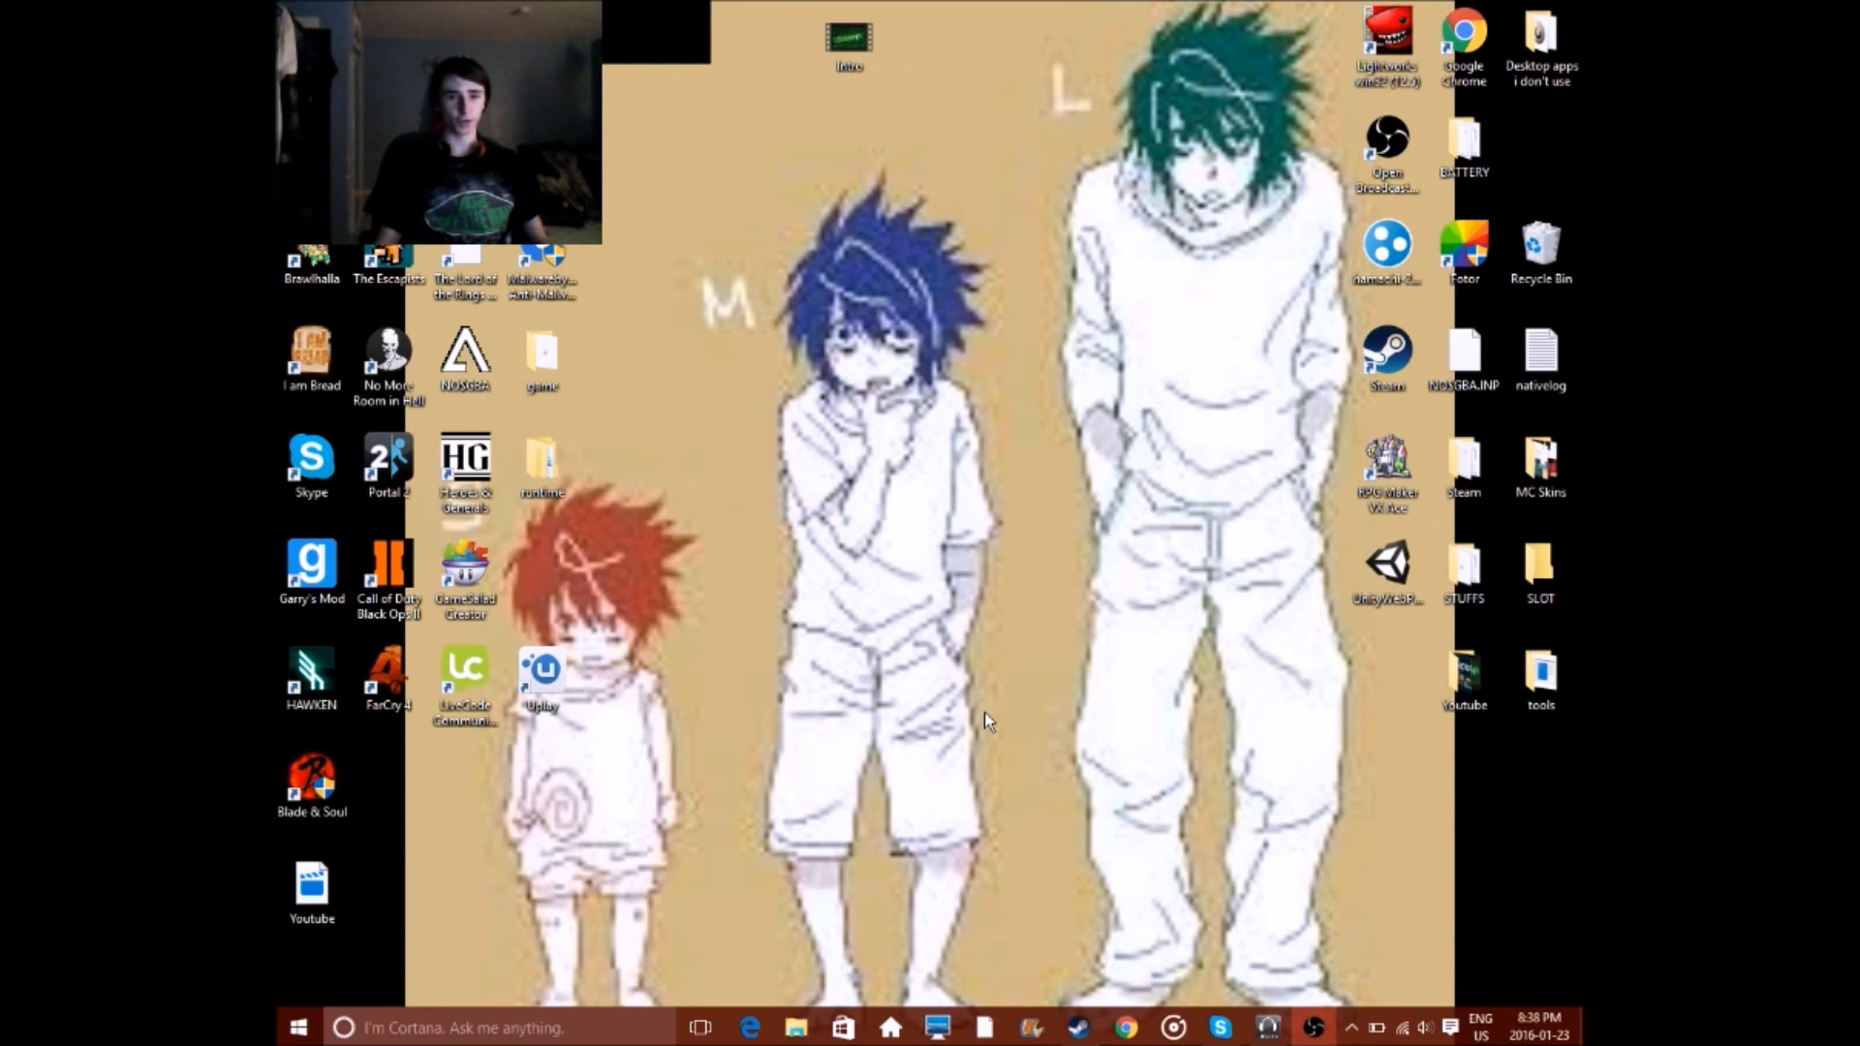